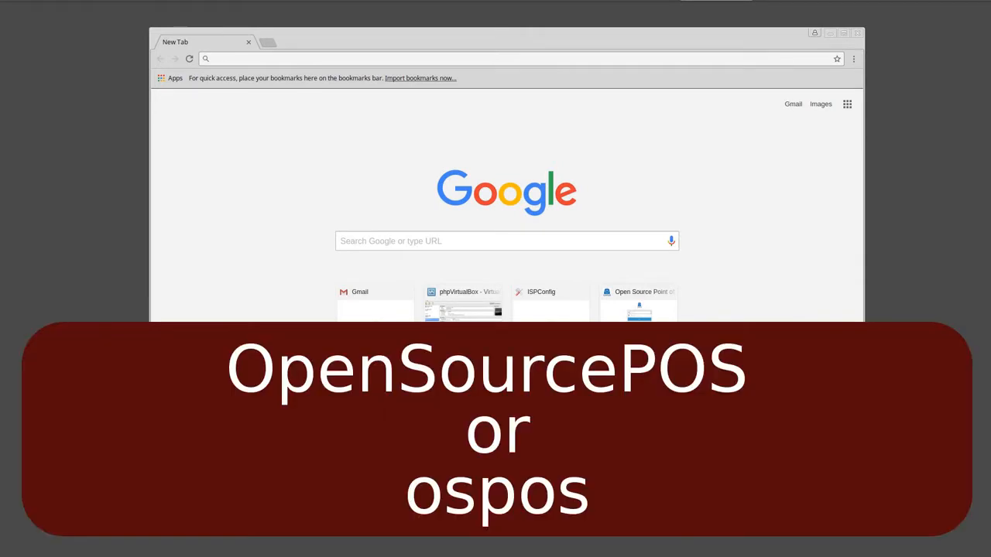
# - Run a Google search for 'ospos' from the new tab
pyautogui.click(507, 240)
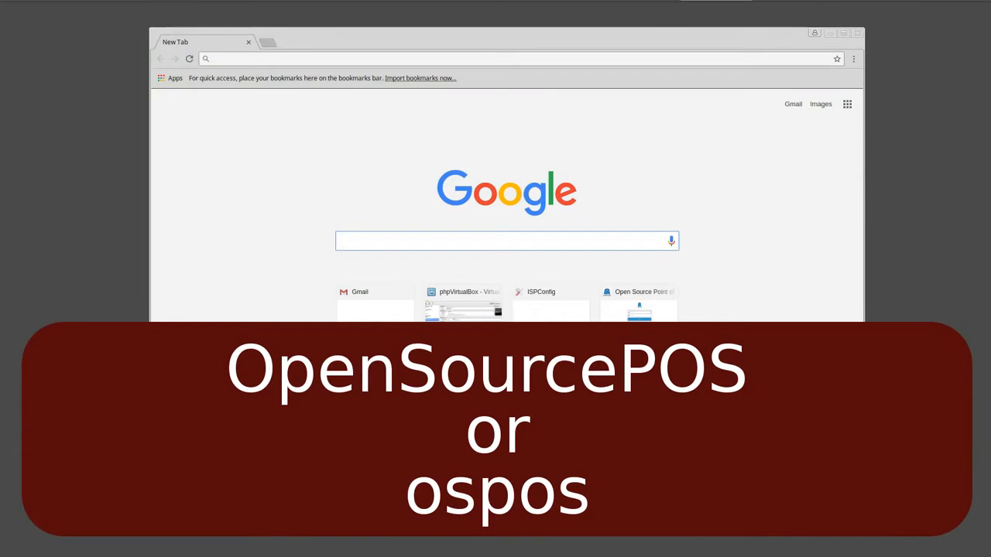
pyautogui.write('ospos')
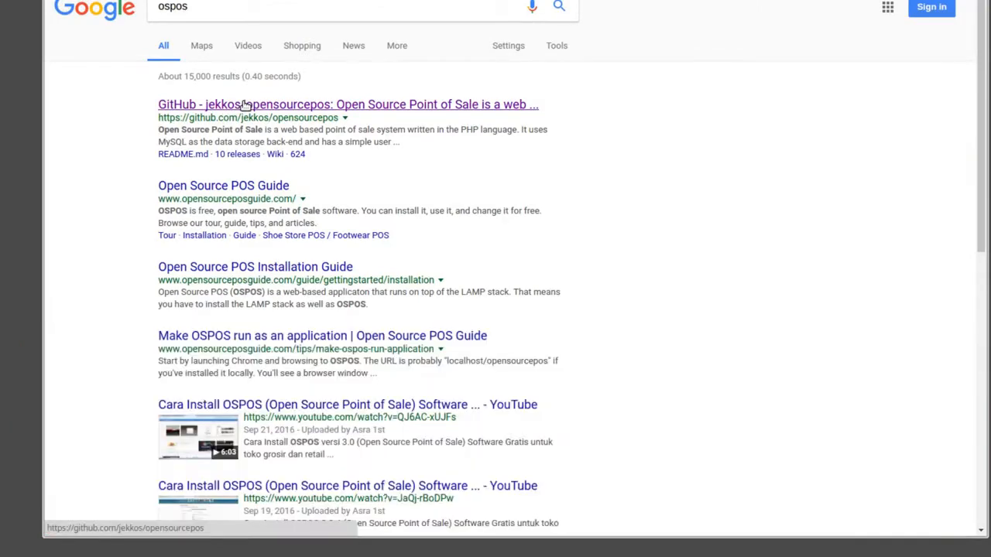
# - Download the jekkos/opensourcepos GitHub repository as a ZIP archive
pyautogui.click(347, 105)
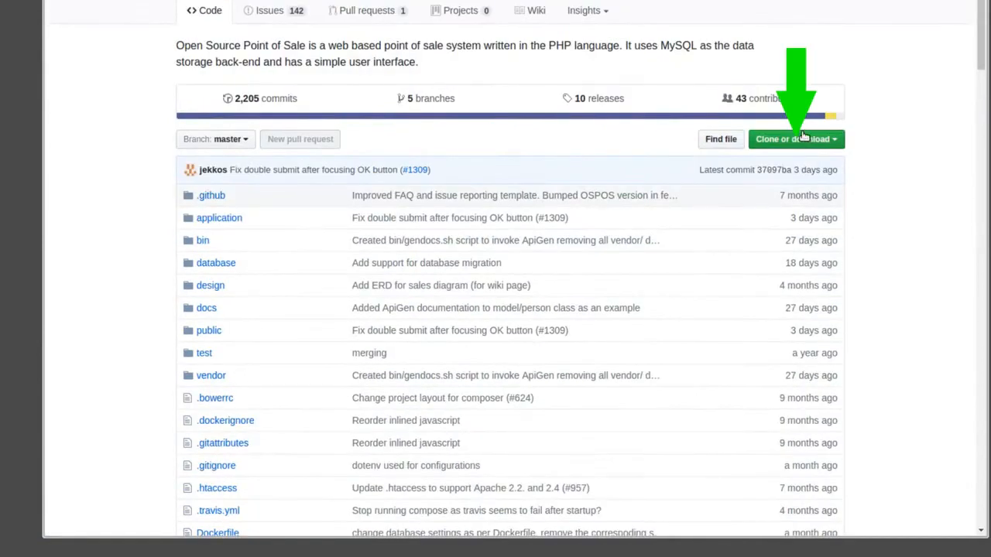
pyautogui.click(792, 139)
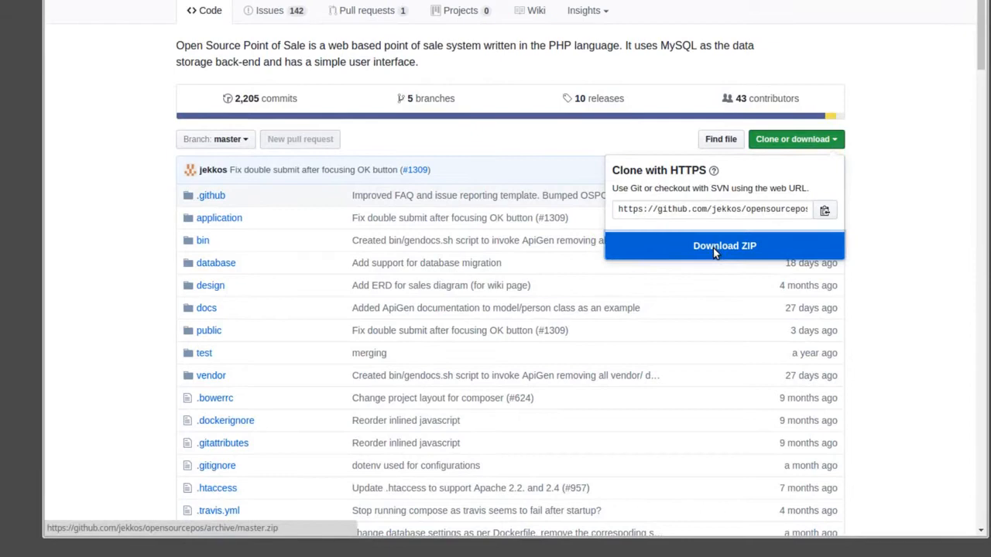
pyautogui.click(724, 245)
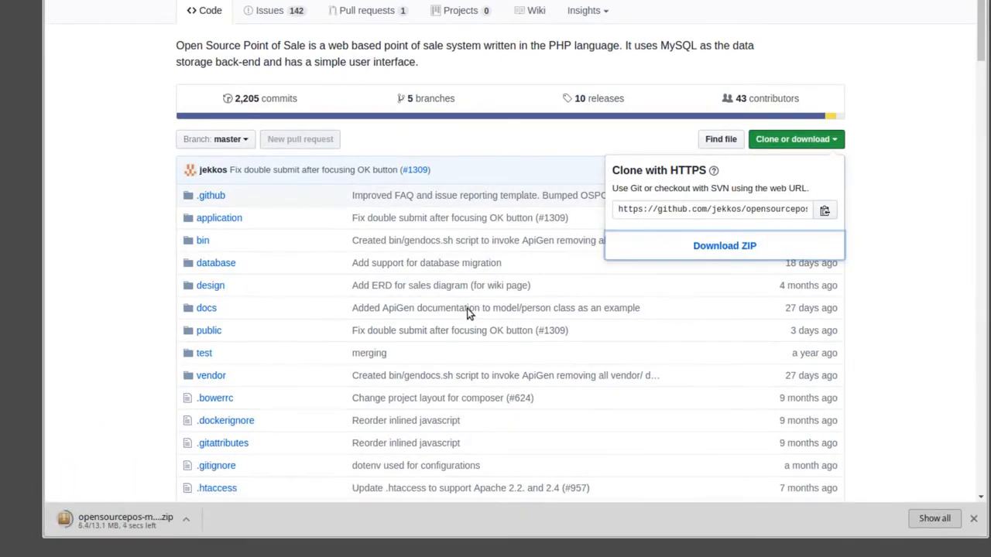
pyautogui.moveTo(873, 225)
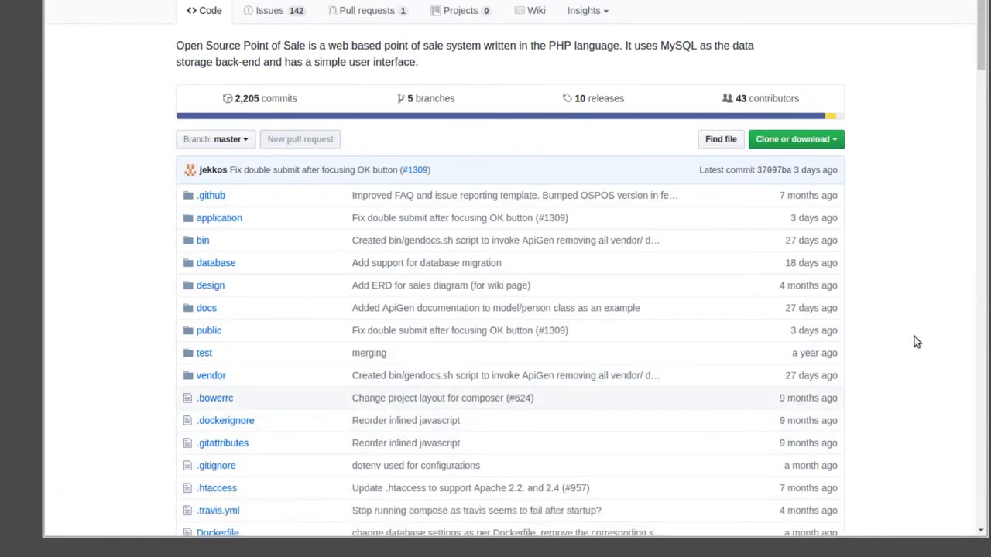
pyautogui.moveTo(903, 343)
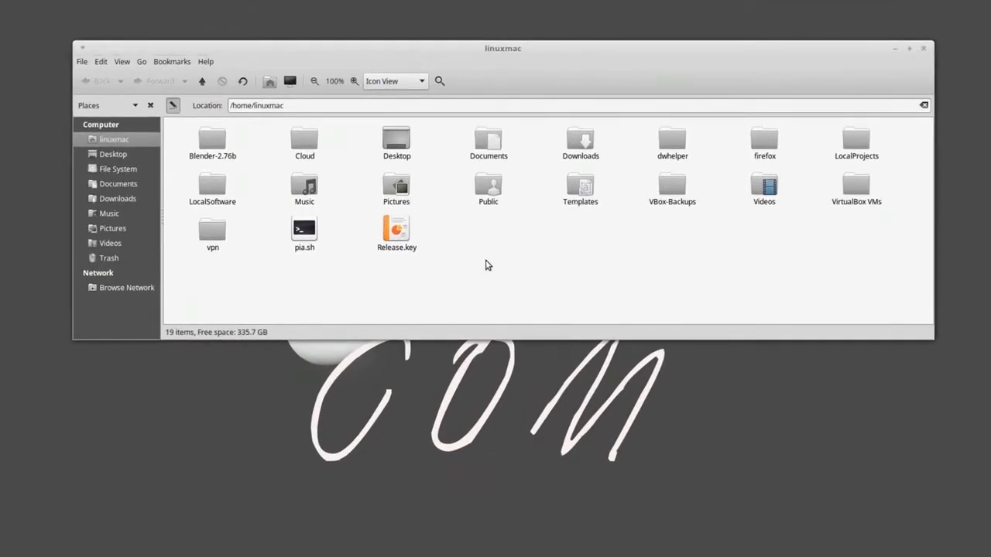
pyautogui.moveTo(469, 268)
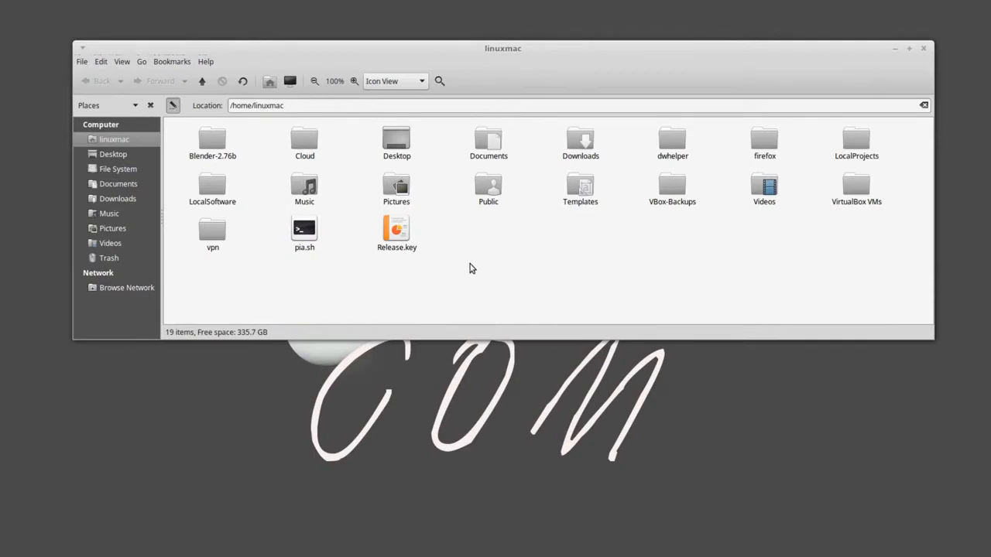
pyautogui.moveTo(118, 198)
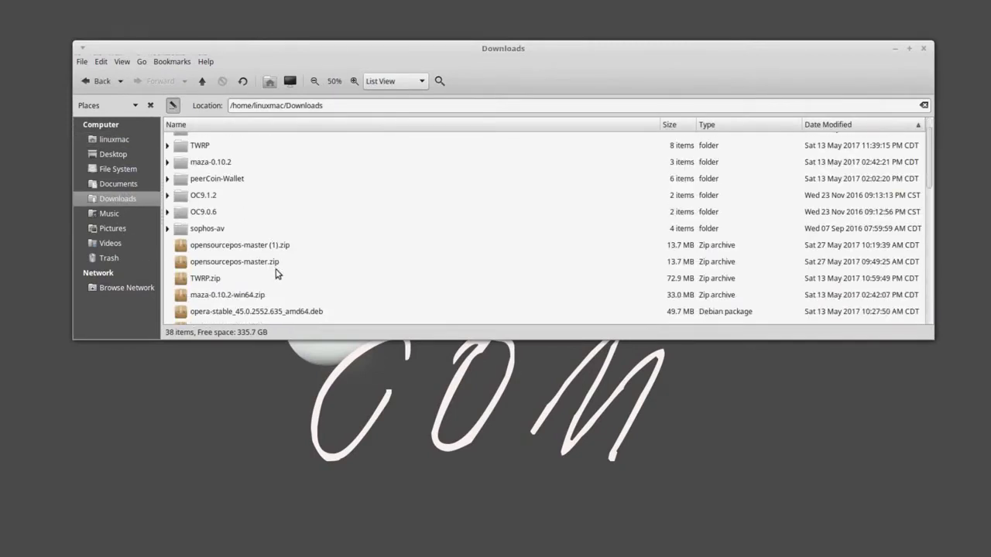
# - View Downloads in Caja and select opensourcepos-master (1).zip
pyautogui.click(239, 245)
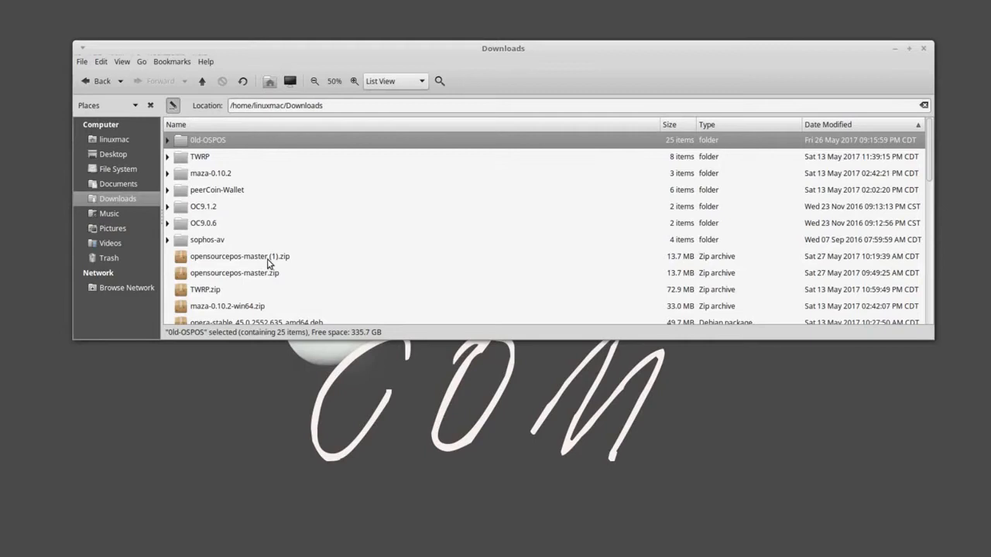
pyautogui.click(239, 256)
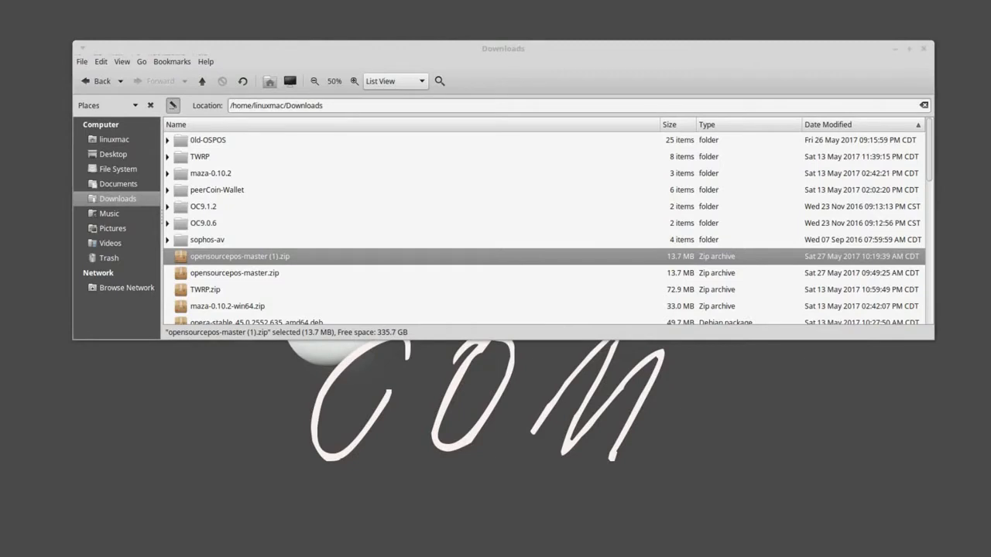
# - Extract opensourcepos-master (1).zip into Downloads with Engrampa and close the completion notice
pyautogui.doubleClick(240, 256)
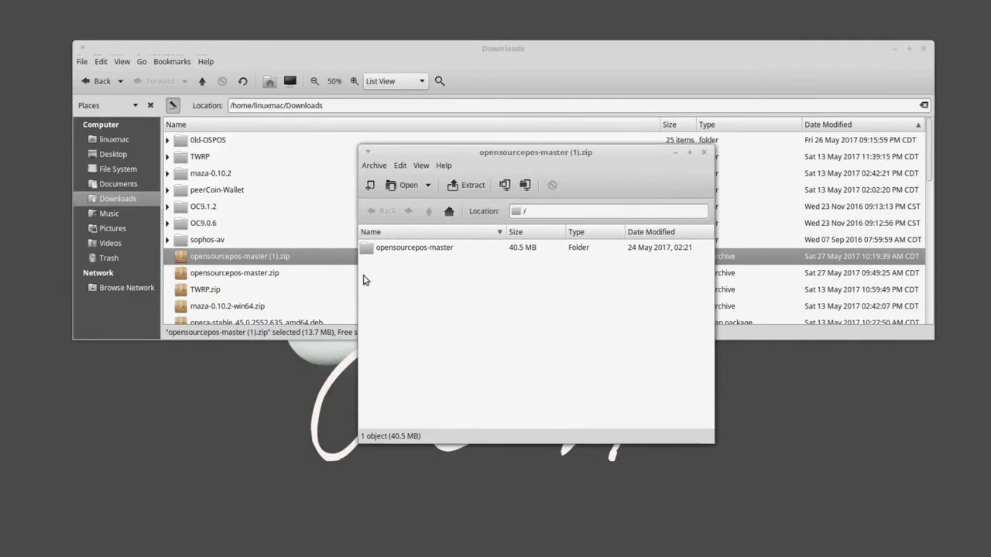
pyautogui.moveTo(484, 313)
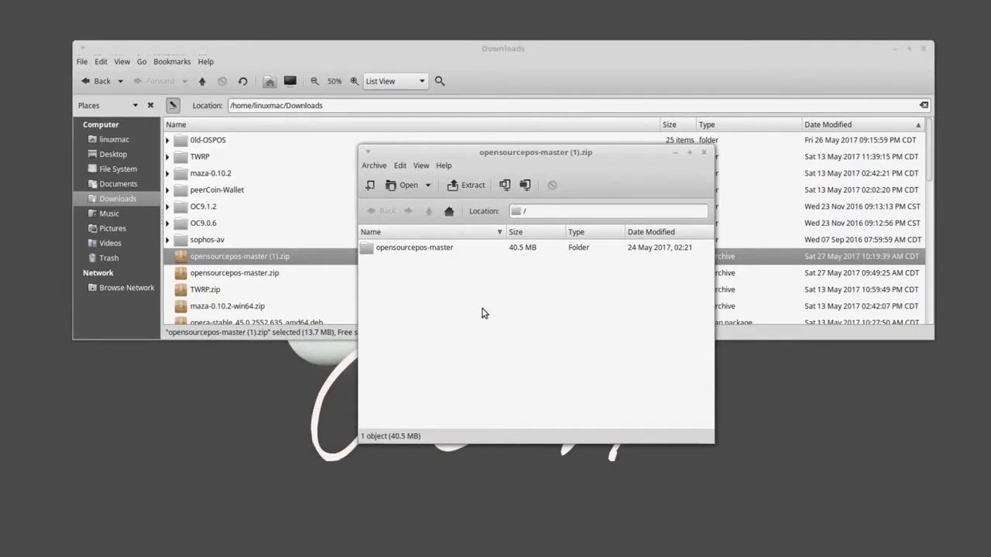
pyautogui.click(466, 185)
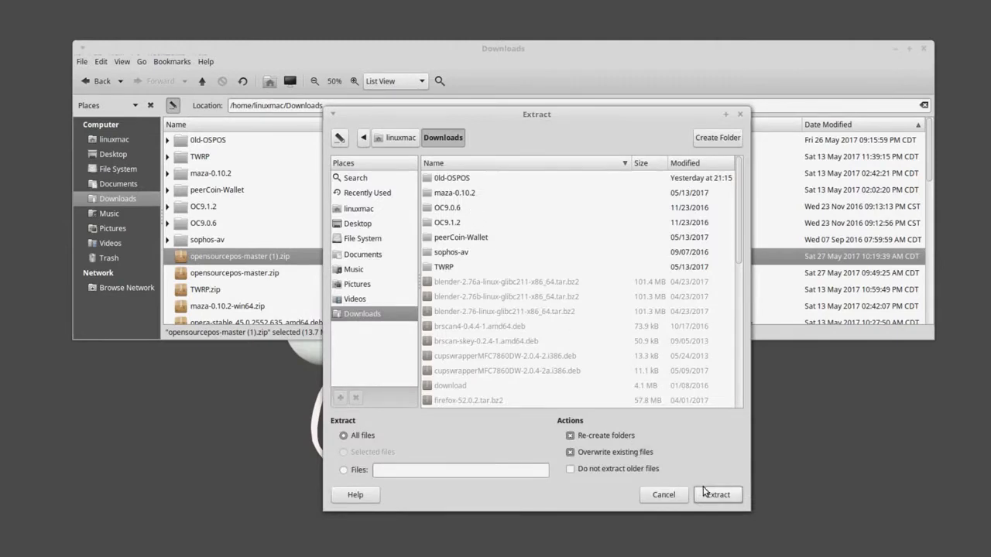
pyautogui.click(715, 494)
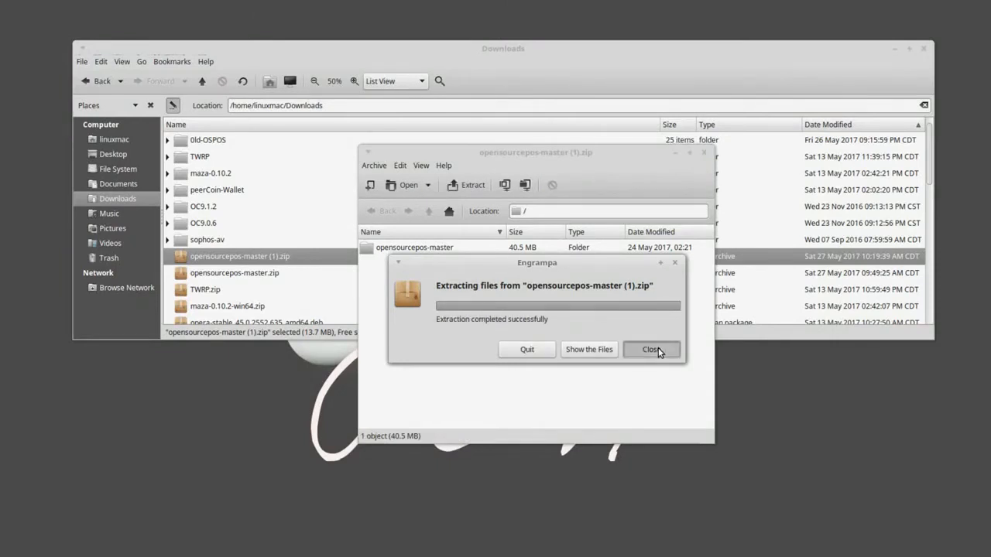
pyautogui.click(650, 349)
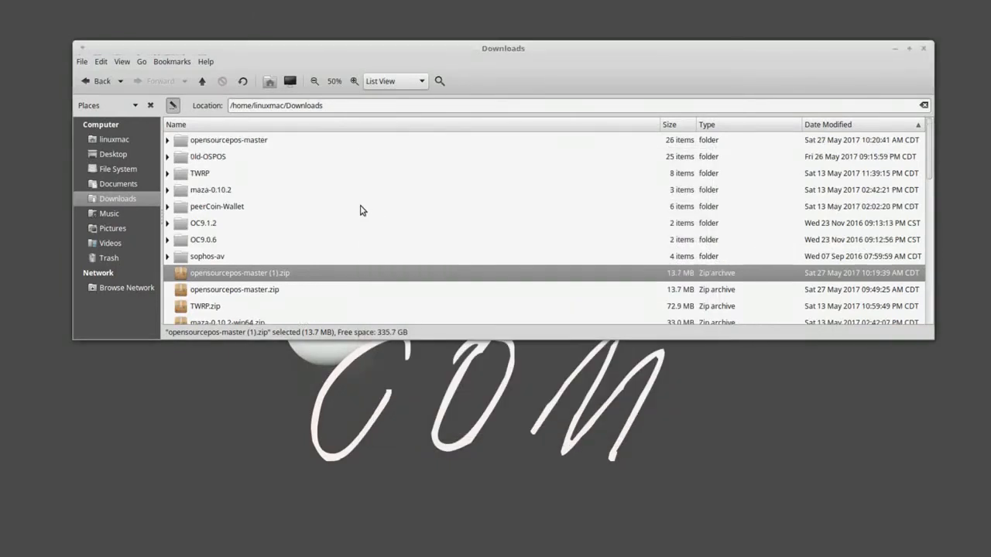
# - Enter opensourcepos-master, turn on Show Hidden Files, and select .htaccess
pyautogui.click(229, 140)
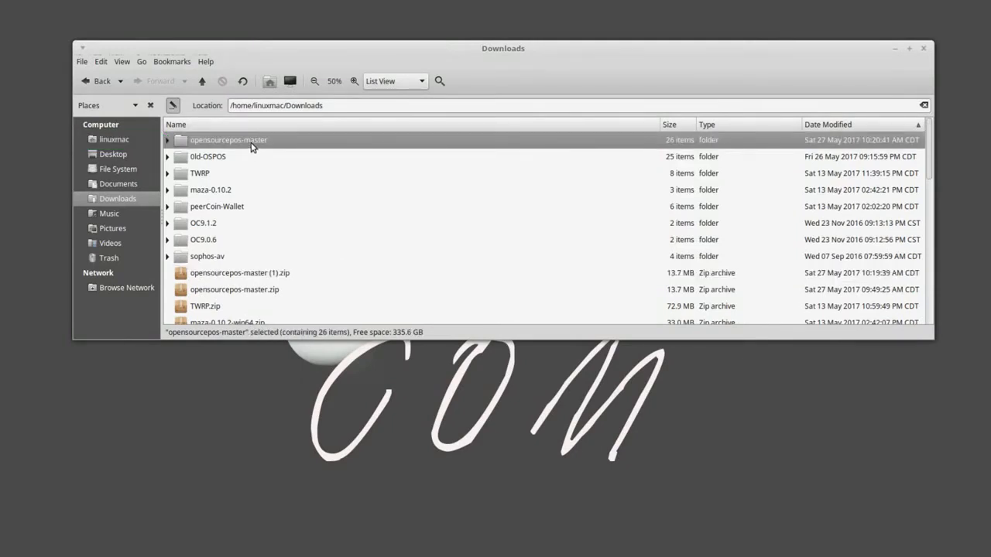
pyautogui.doubleClick(229, 140)
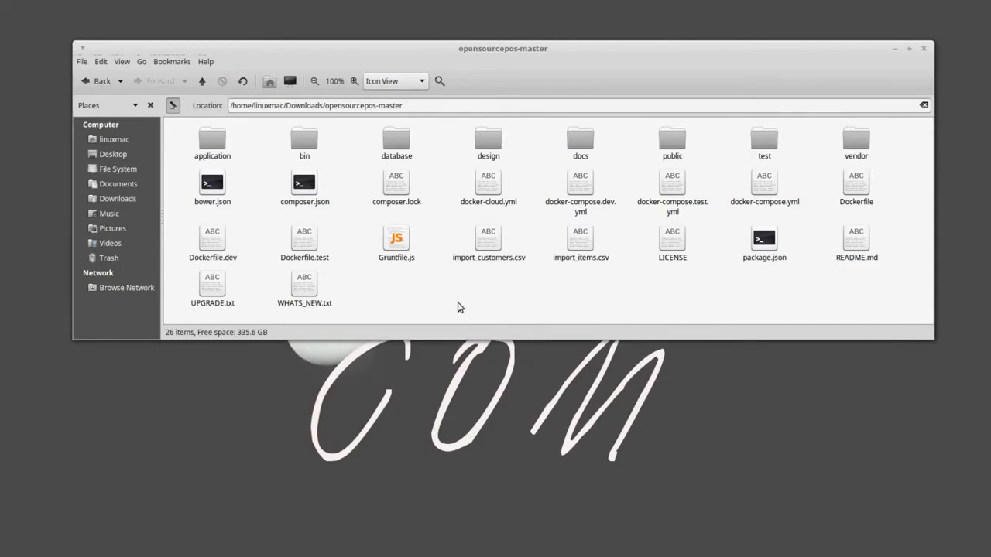
pyautogui.moveTo(487, 310)
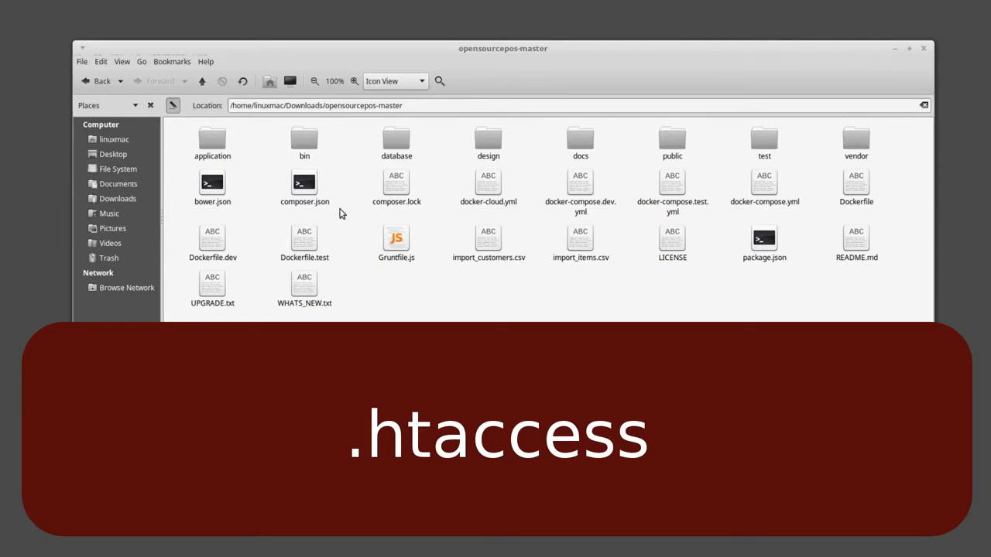
pyautogui.moveTo(151, 80)
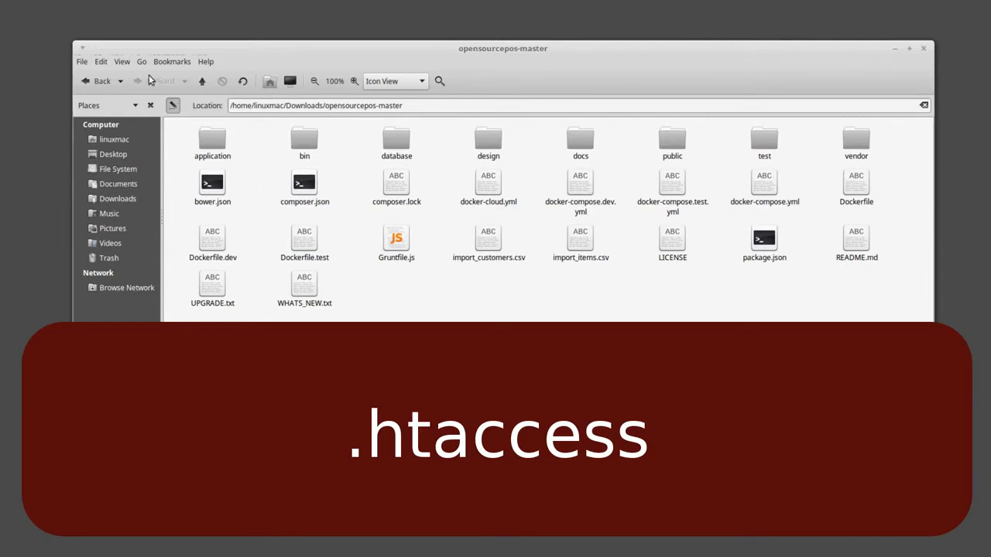
pyautogui.click(122, 61)
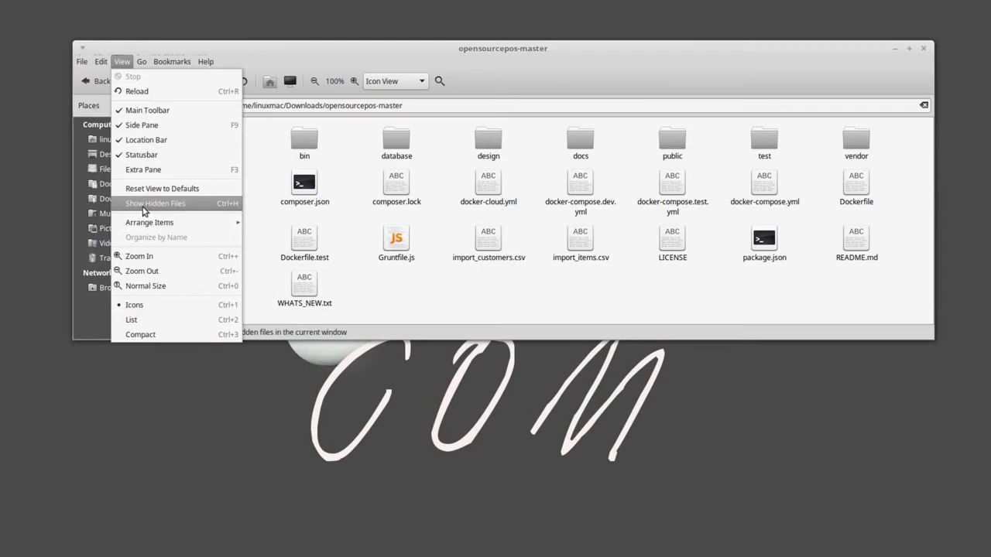
pyautogui.click(155, 203)
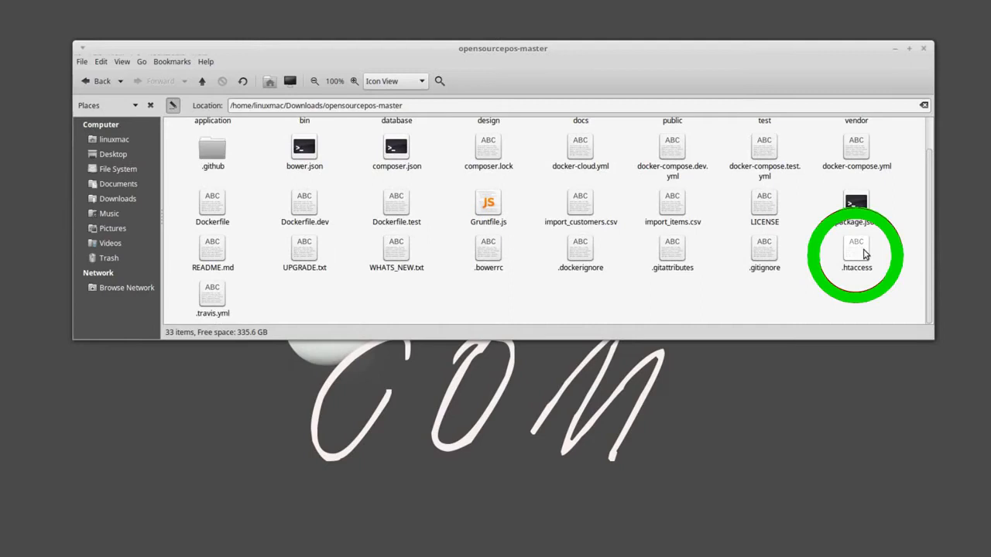
pyautogui.click(856, 248)
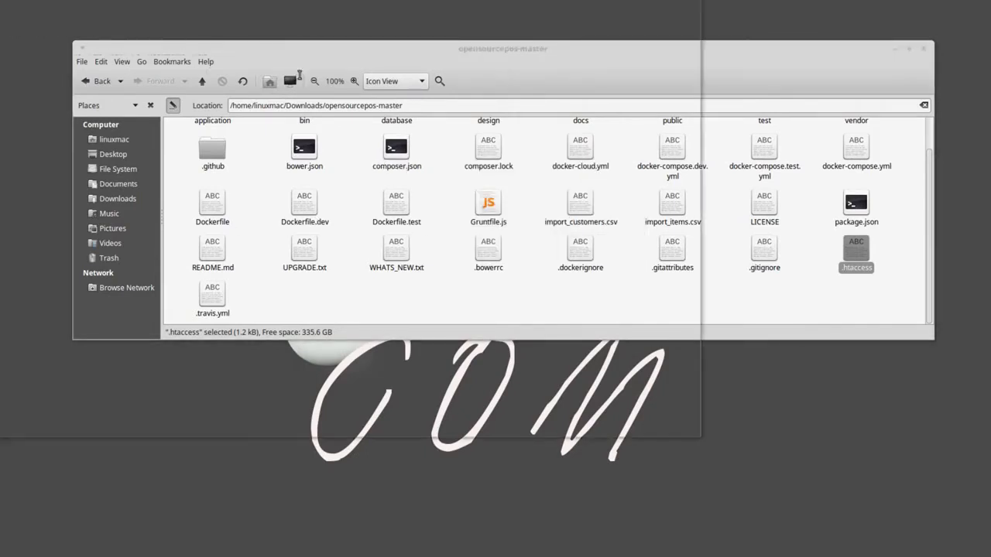
# - Open .htaccess in Pluma
pyautogui.doubleClick(856, 248)
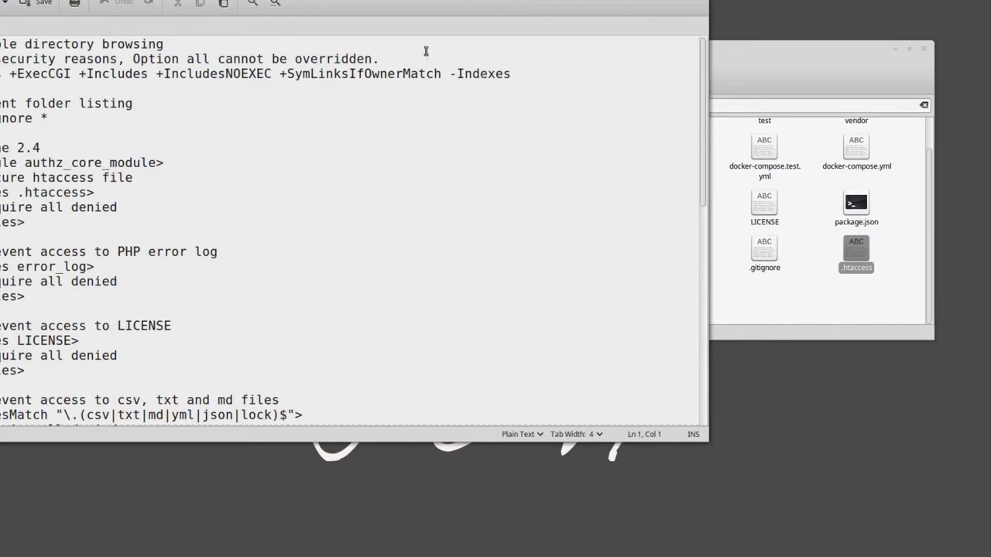
pyautogui.moveTo(359, 24)
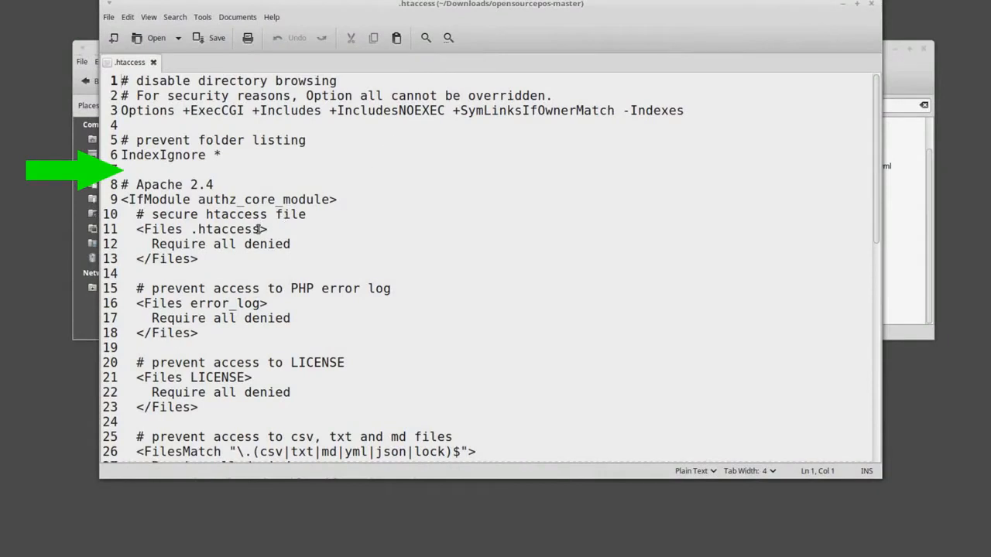
pyautogui.moveTo(131, 173)
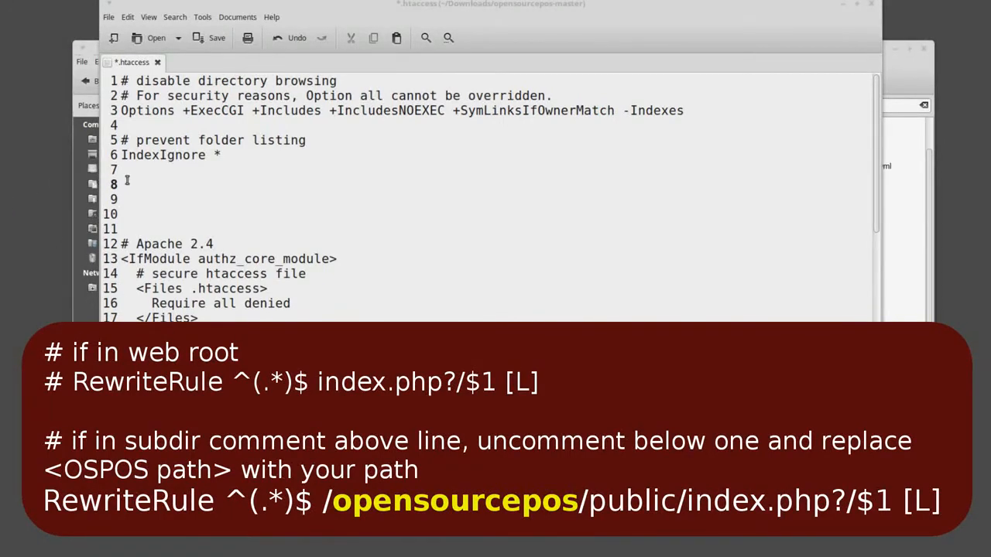
# - Add a '# if in web root' comment and rename 'opensourcepos' to 'ospos' in the RewriteRule
pyautogui.write('# if in web root')
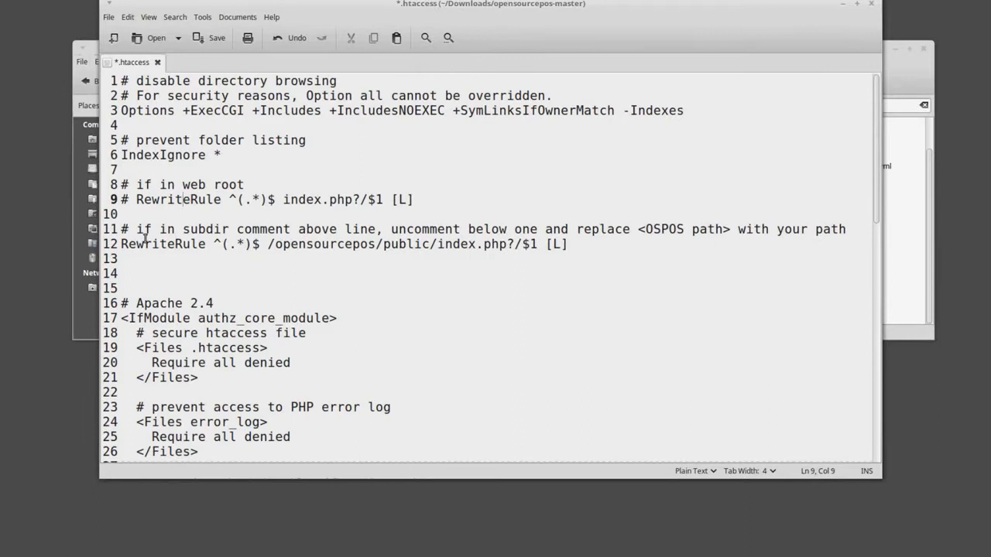
pyautogui.click(175, 272)
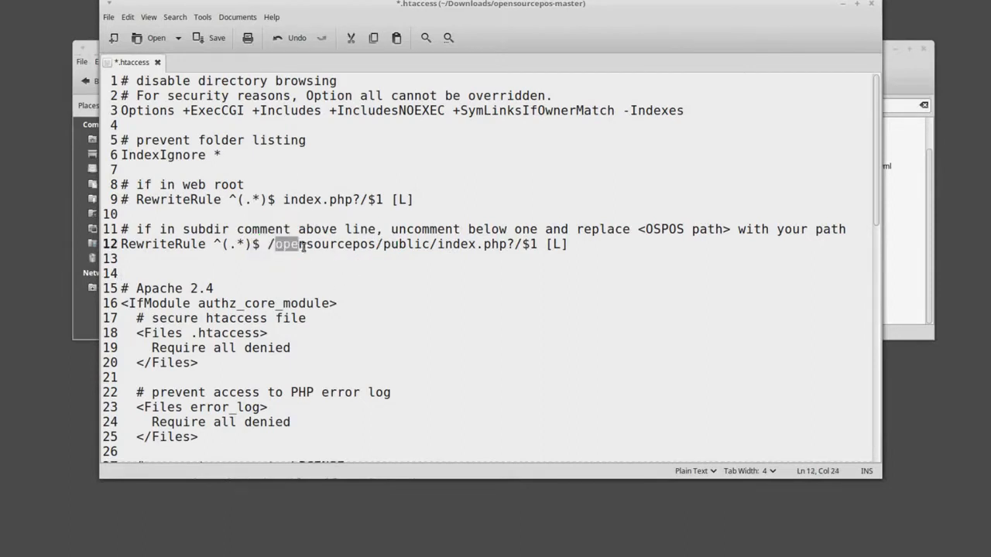
pyautogui.doubleClick(325, 244)
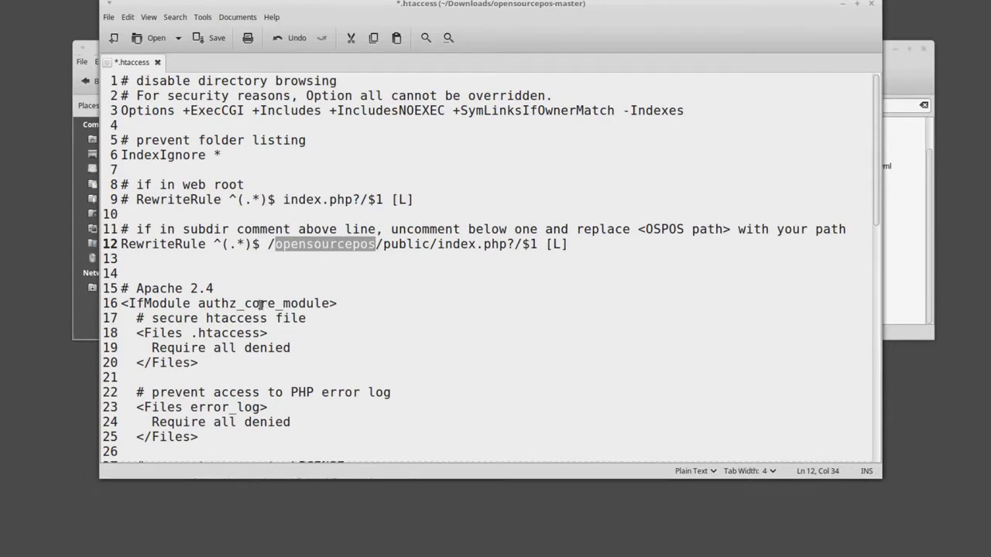
pyautogui.write('os')
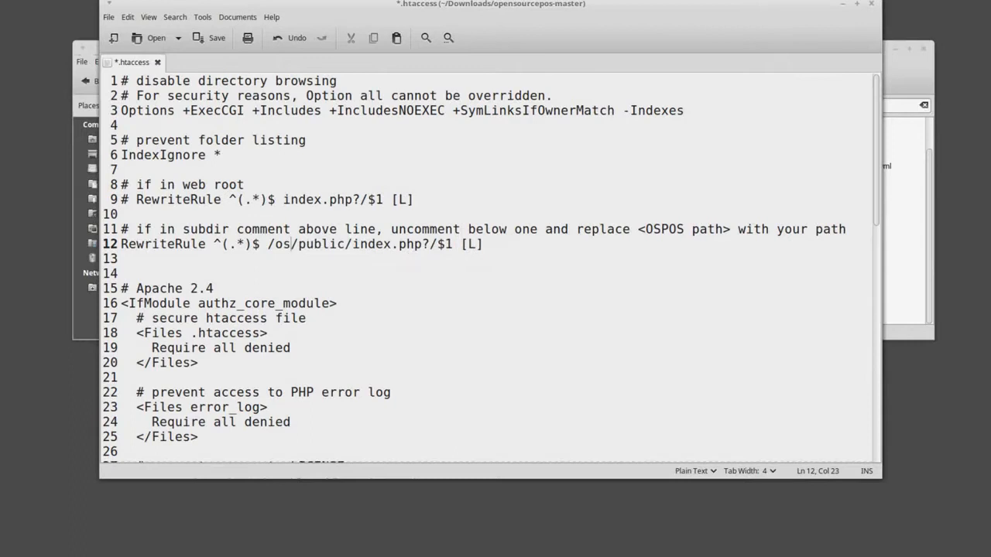
pyautogui.write('pos')
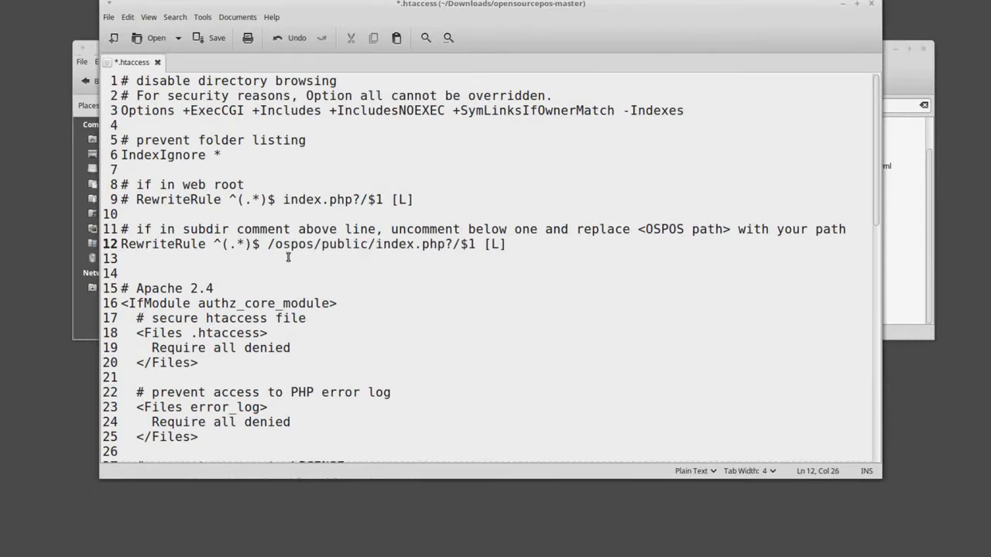
pyautogui.doubleClick(293, 243)
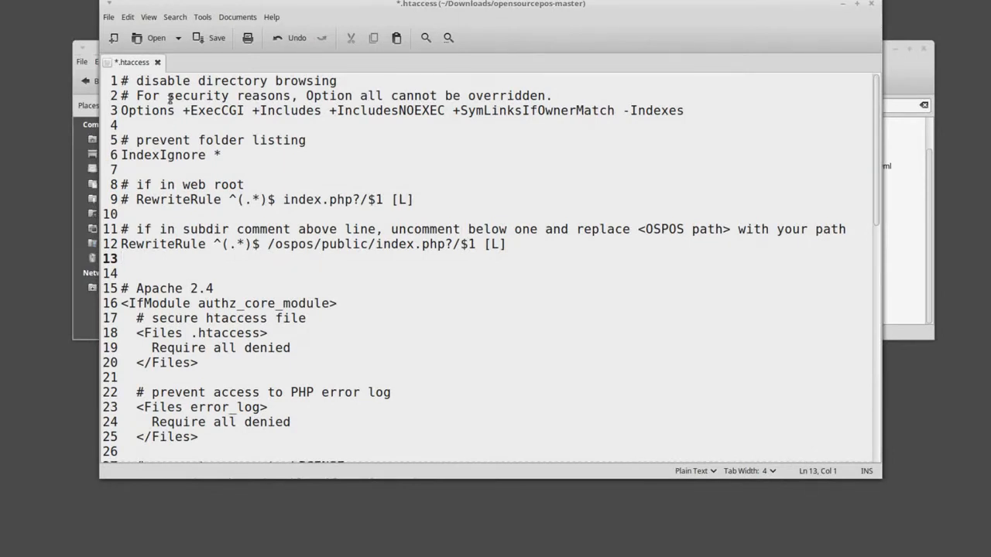
pyautogui.click(216, 37)
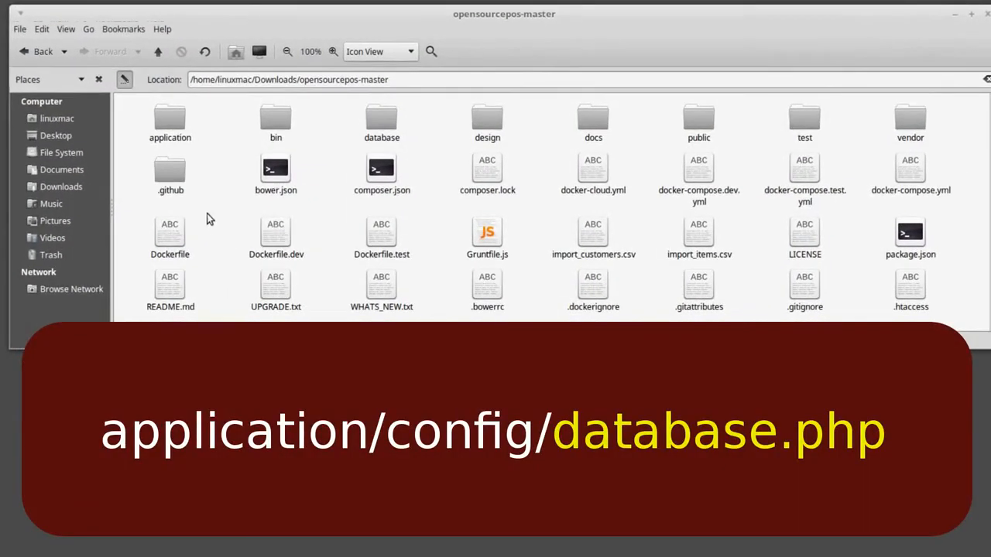
# - In application/config, duplicate database.php as database (copy).php
pyautogui.click(169, 120)
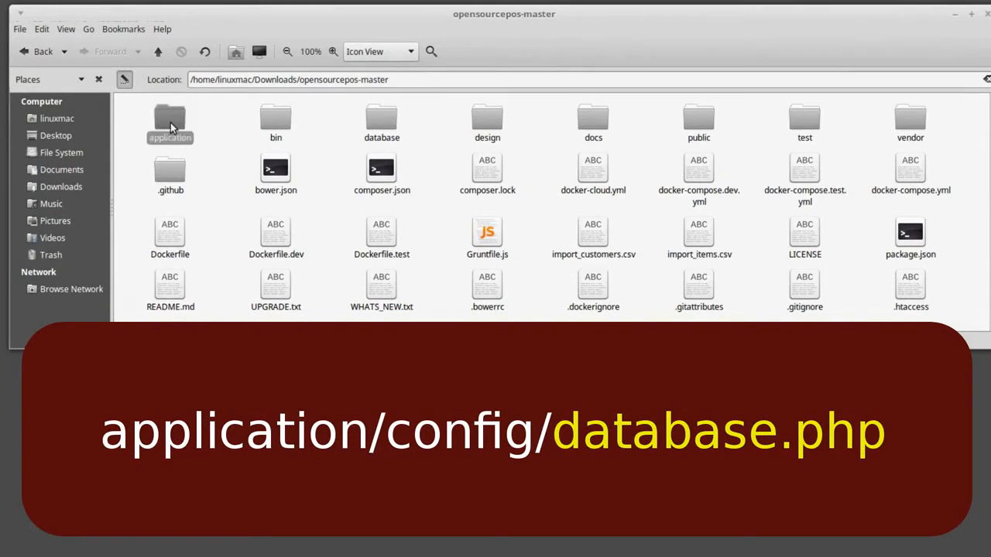
pyautogui.doubleClick(169, 121)
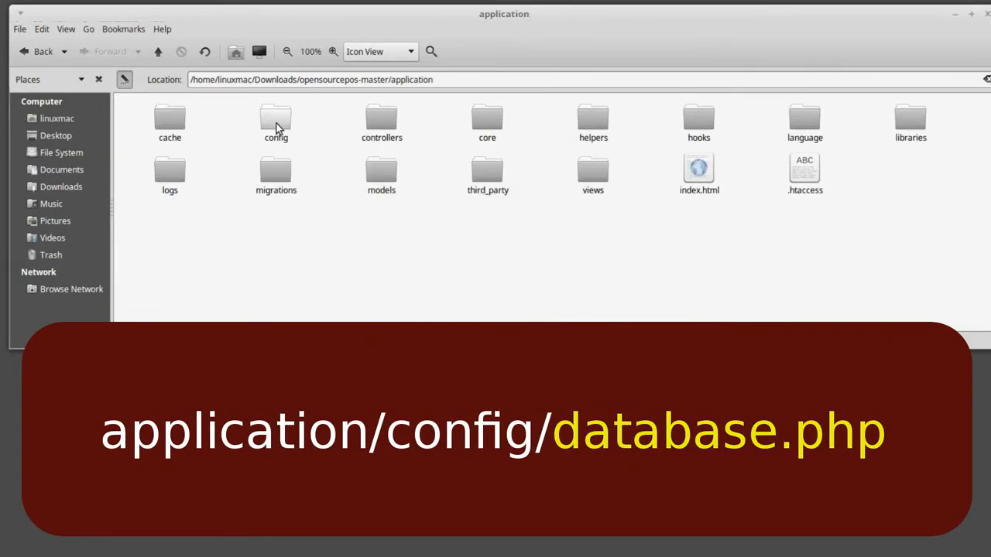
pyautogui.doubleClick(275, 119)
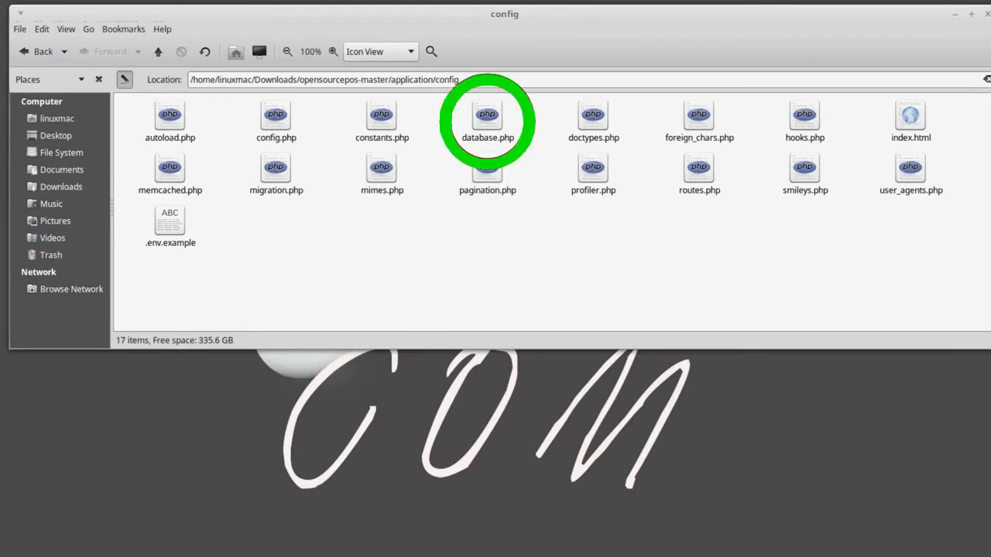
pyautogui.rightClick(487, 120)
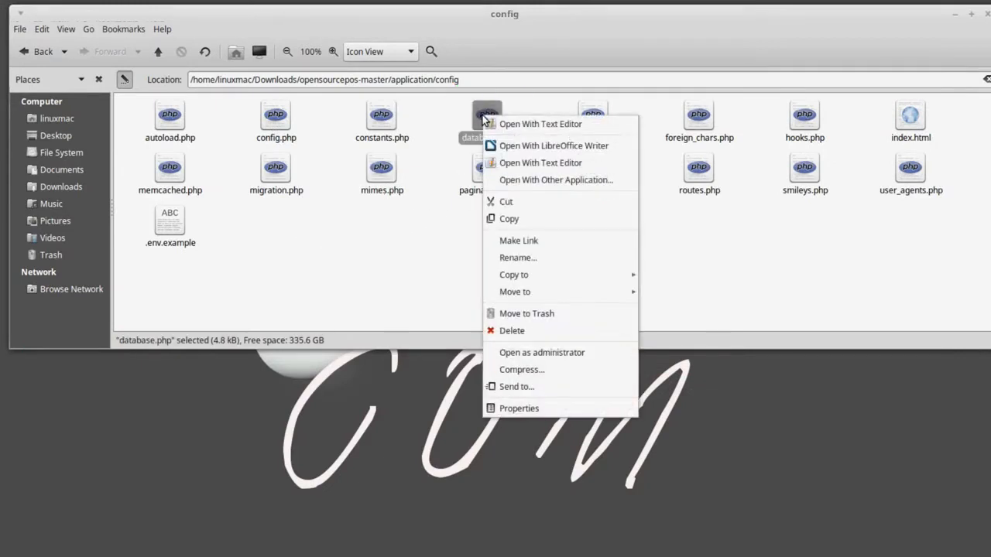
pyautogui.moveTo(518, 241)
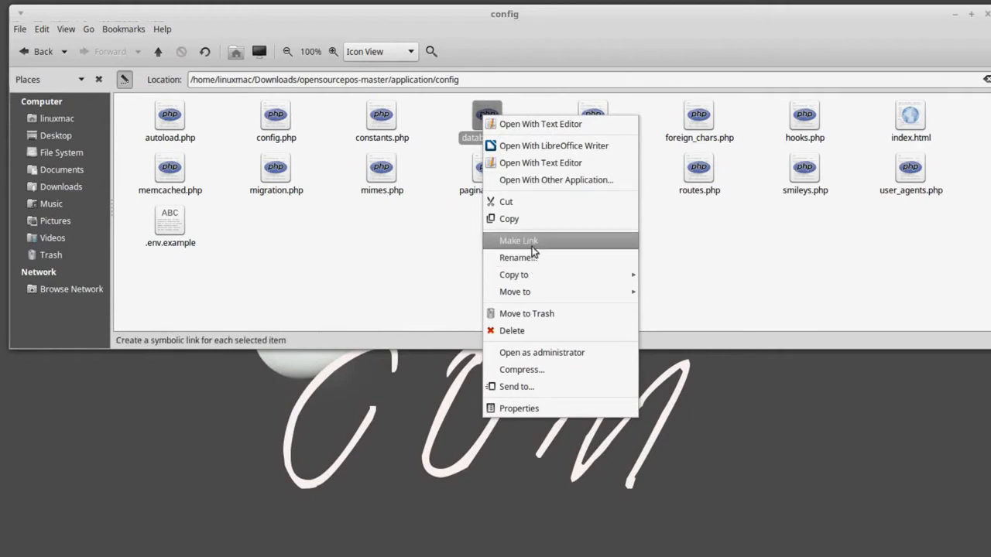
pyautogui.moveTo(530, 219)
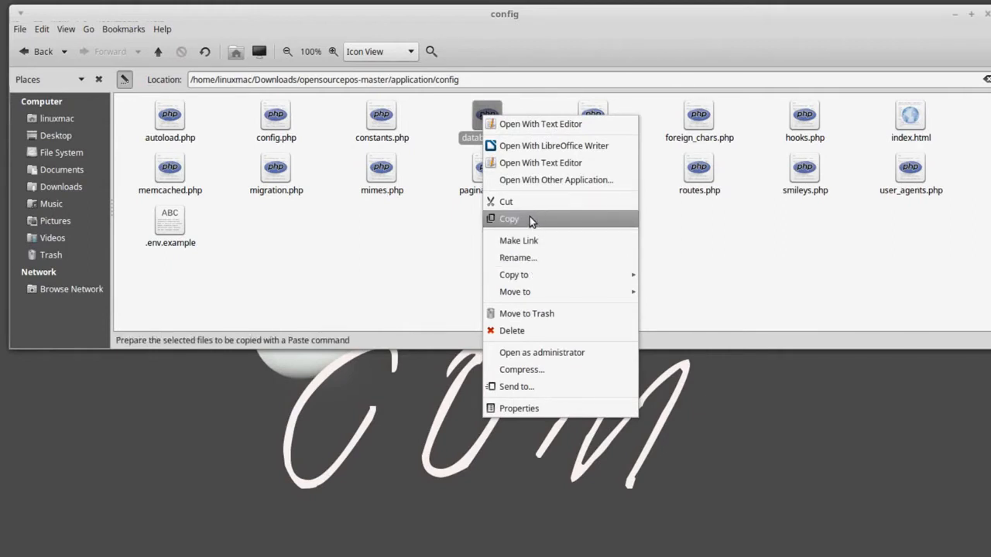
pyautogui.click(509, 219)
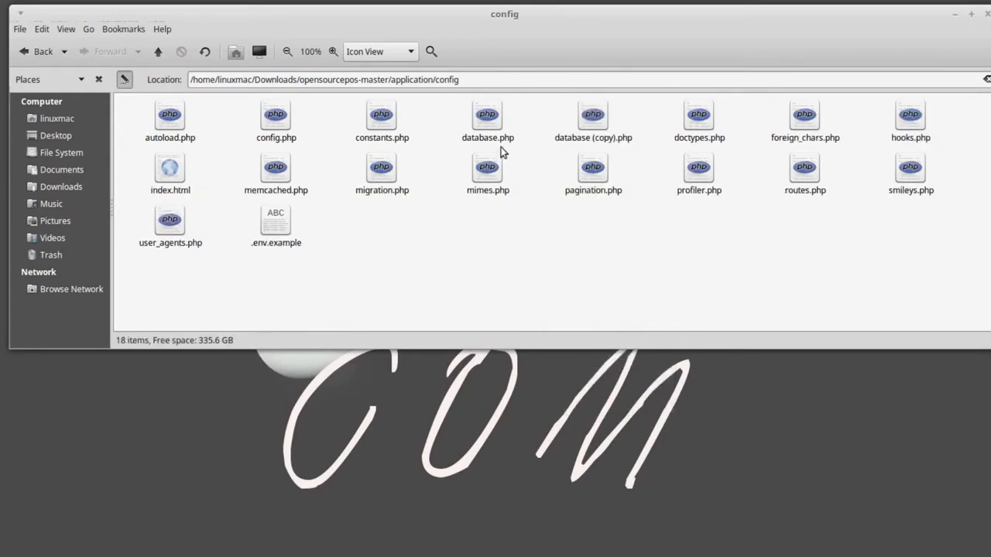
pyautogui.click(487, 116)
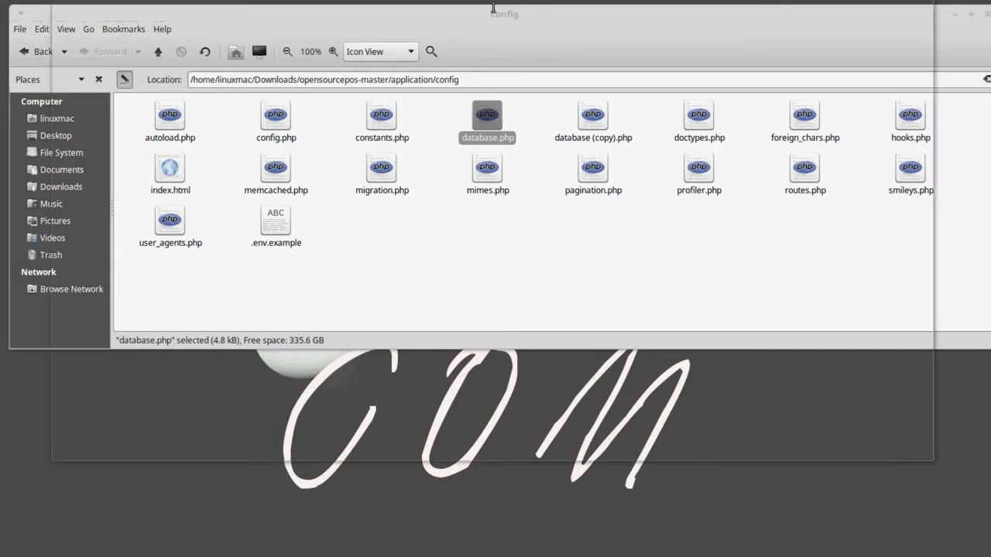
# - Open database.php in Pluma and scroll to the default connection settings
pyautogui.doubleClick(486, 122)
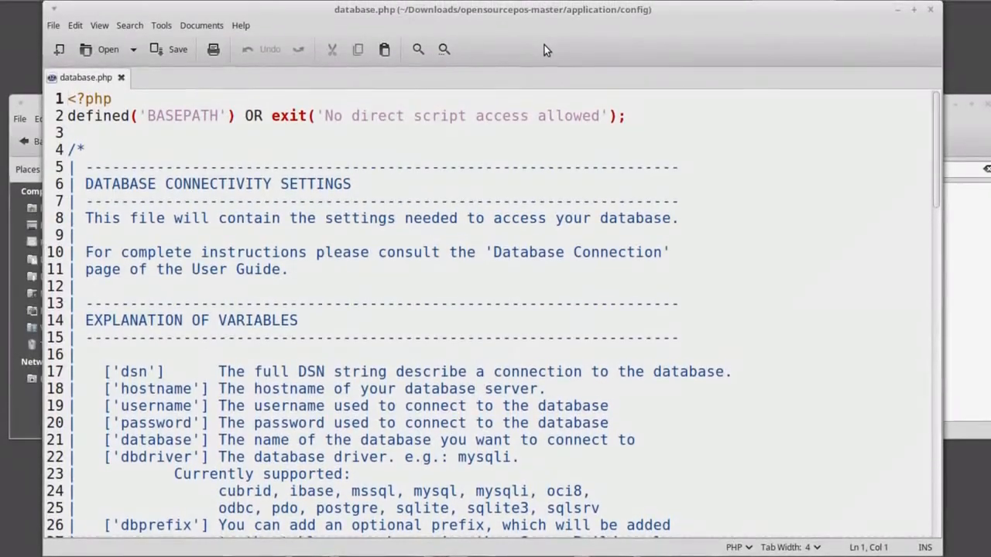
pyautogui.scroll(-3)
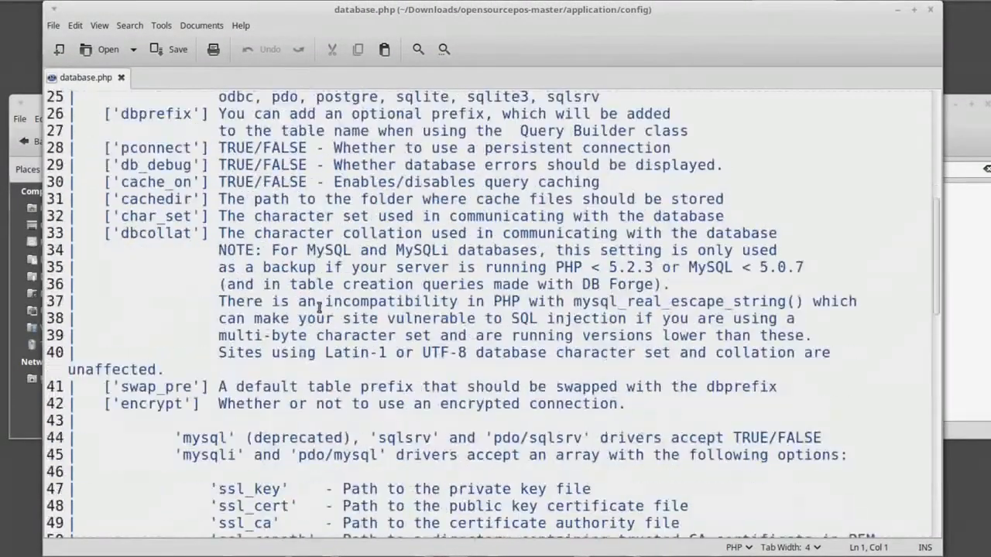
pyautogui.scroll(-3)
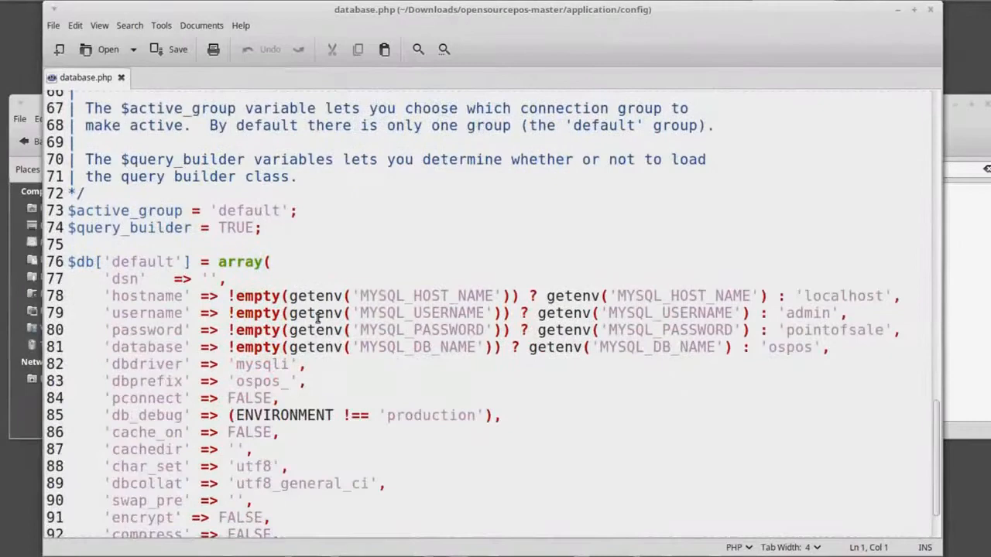
pyautogui.scroll(-3)
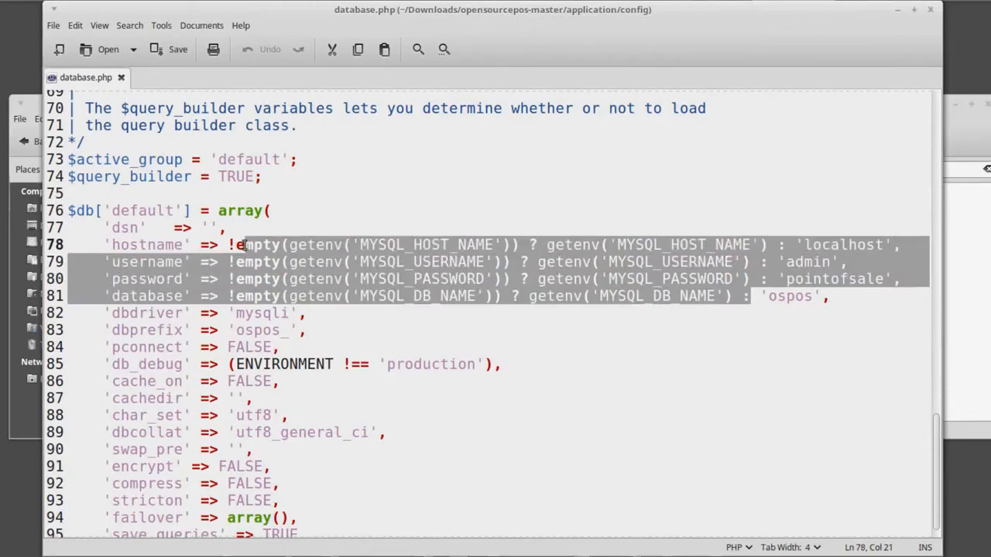
pyautogui.click(198, 244)
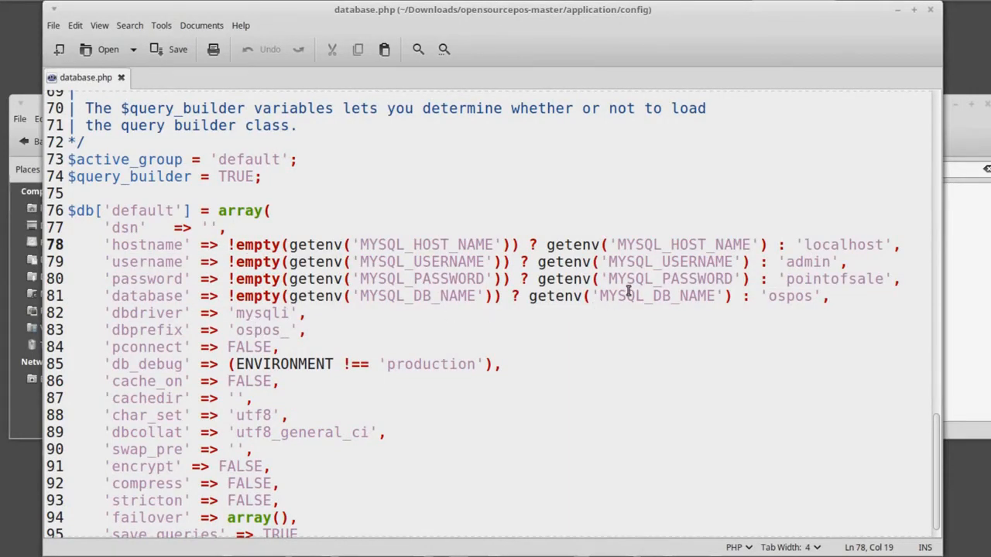
pyautogui.moveTo(724, 245)
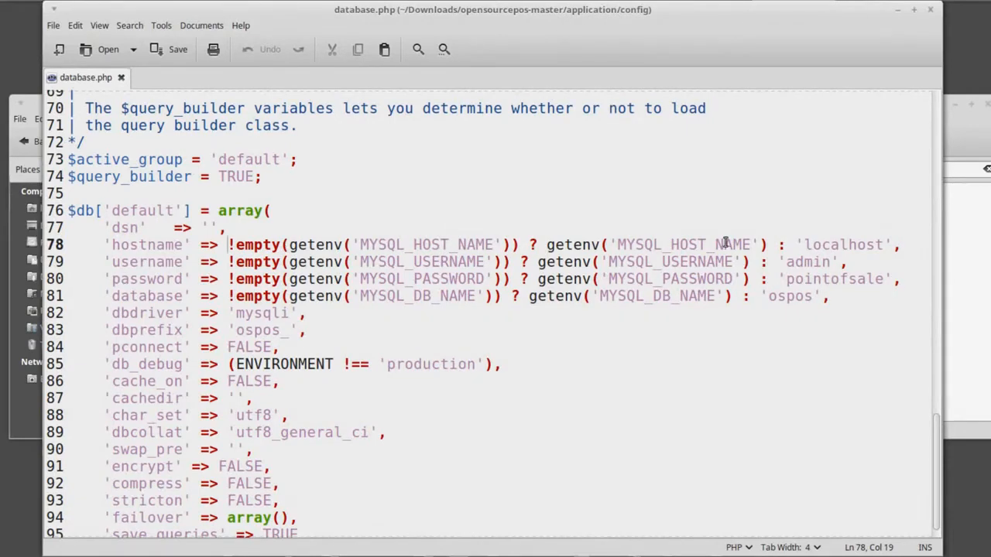
pyautogui.moveTo(867, 240)
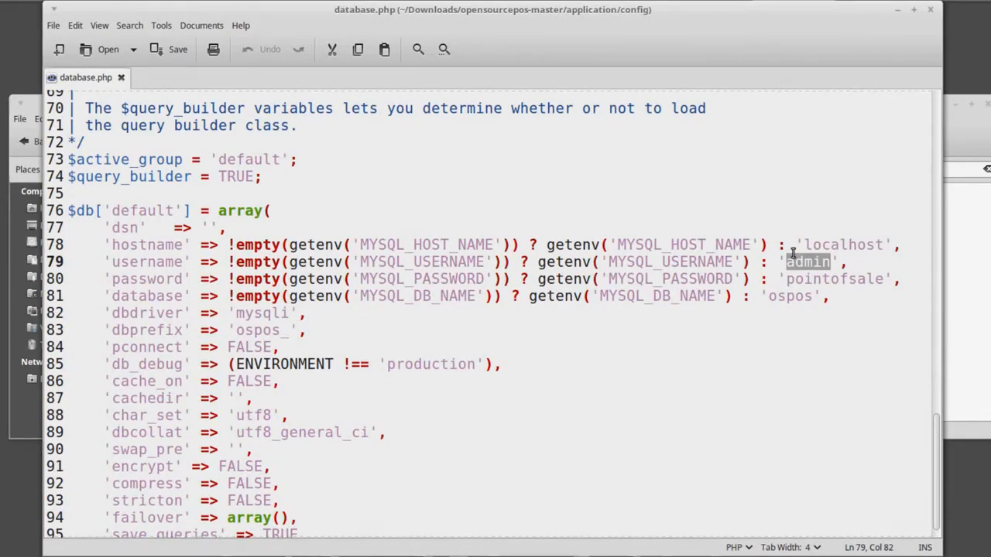
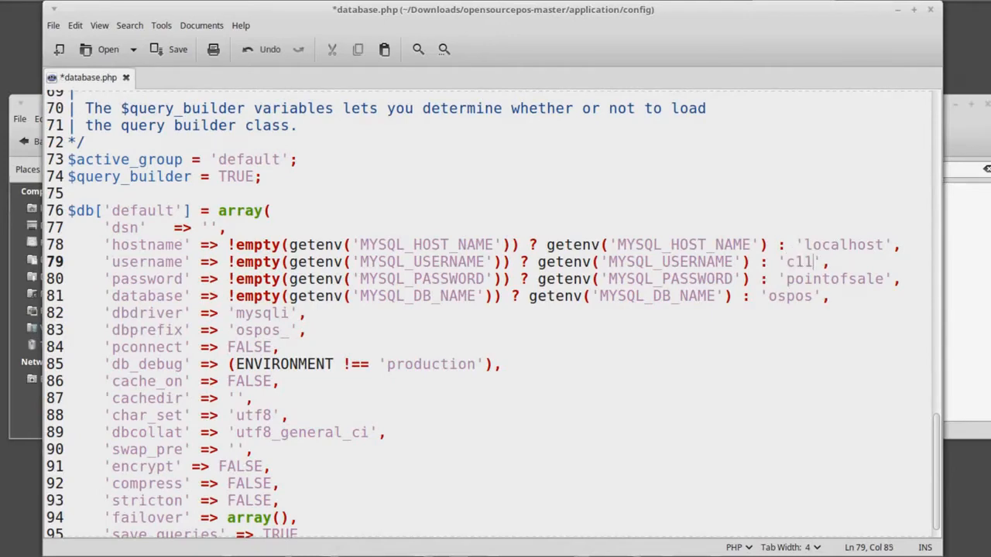
pyautogui.moveTo(828, 279)
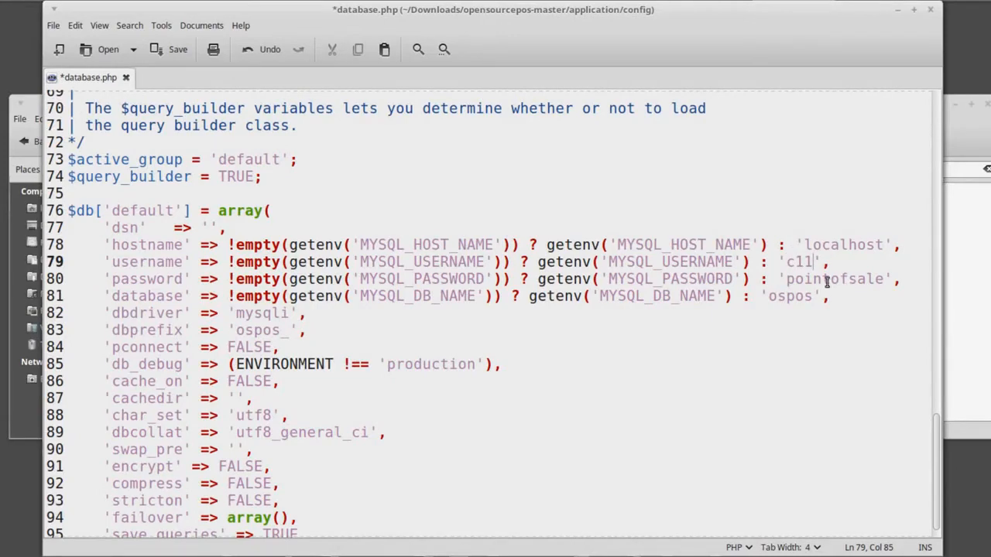
pyautogui.doubleClick(834, 279)
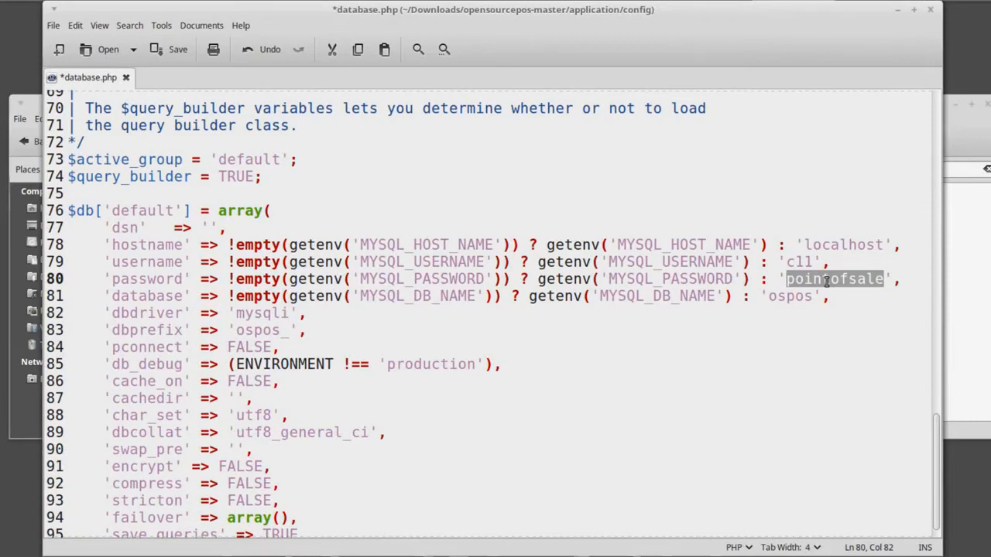
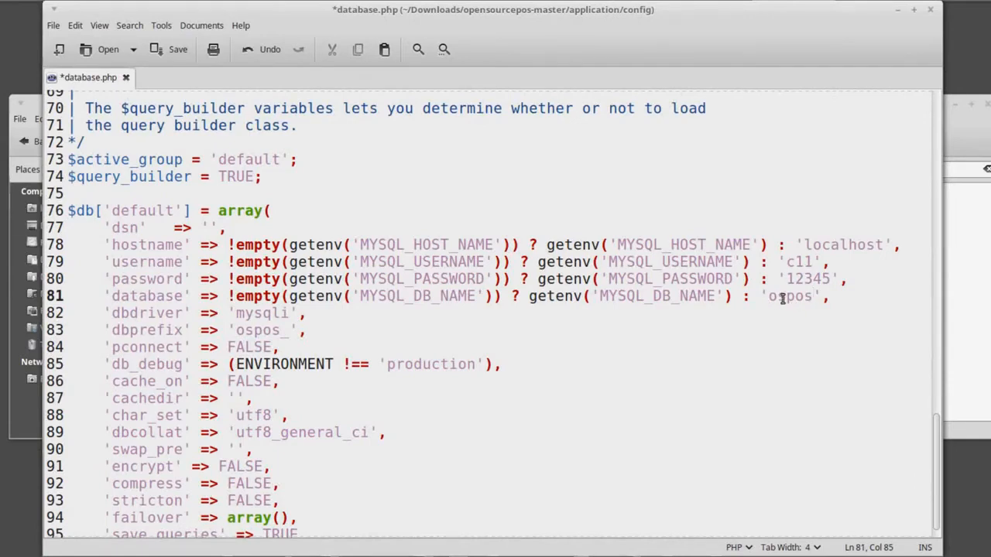
pyautogui.doubleClick(788, 295)
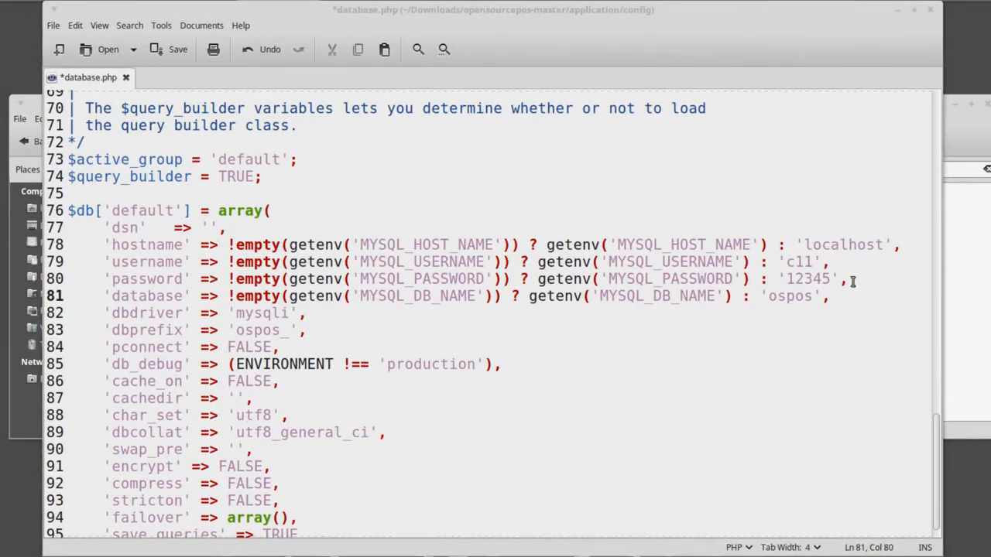
pyautogui.write('c1osposdb')
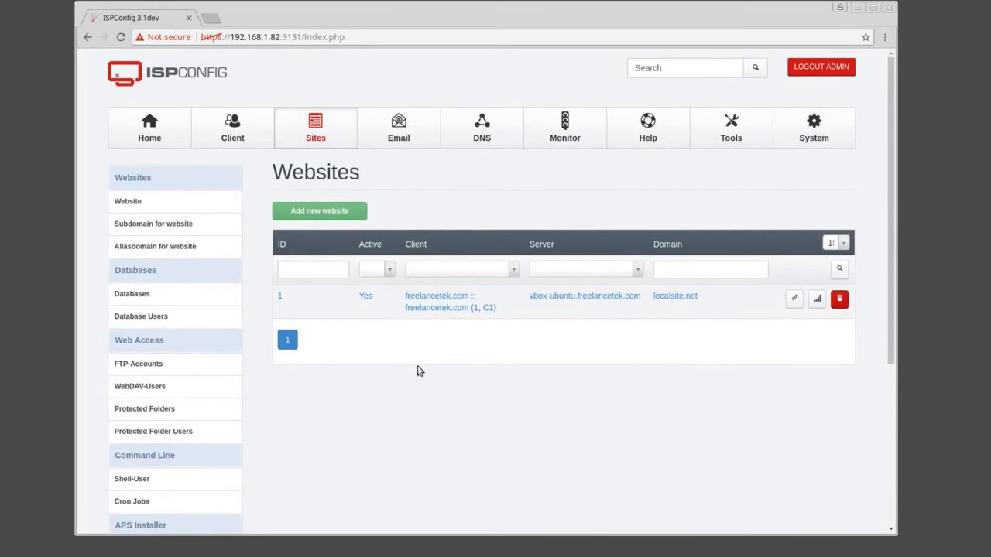
pyautogui.moveTo(285, 326)
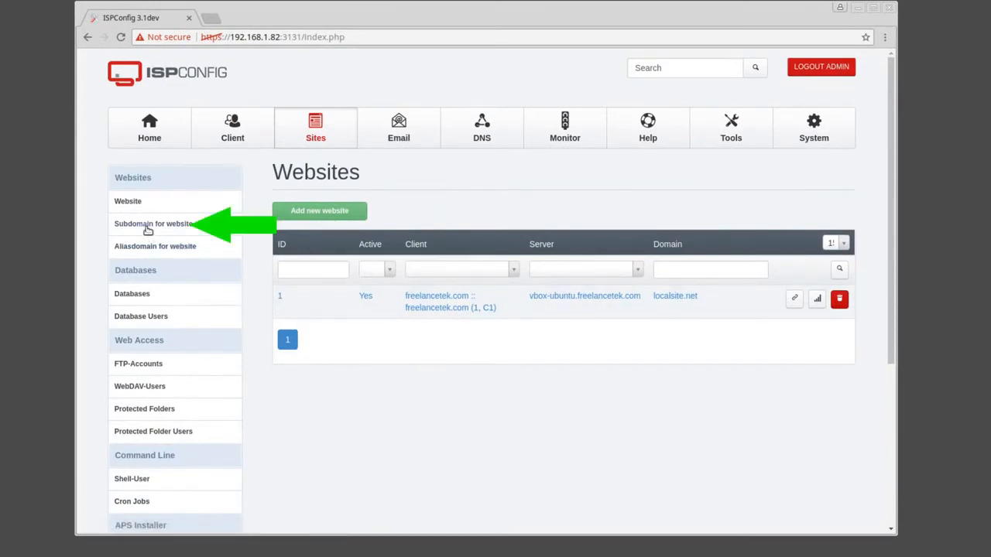
# - Open ISPConfig's Subdomain for website list under Sites
pyautogui.click(152, 224)
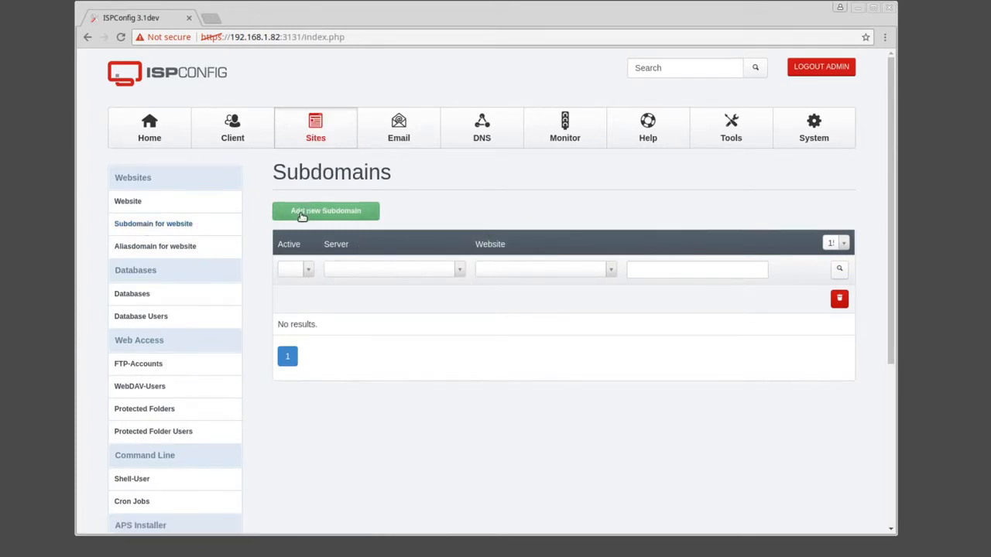
# - Create subdomain 'ospos' for localsite.net with redirect type L and path /ospos/, and save
pyautogui.click(325, 211)
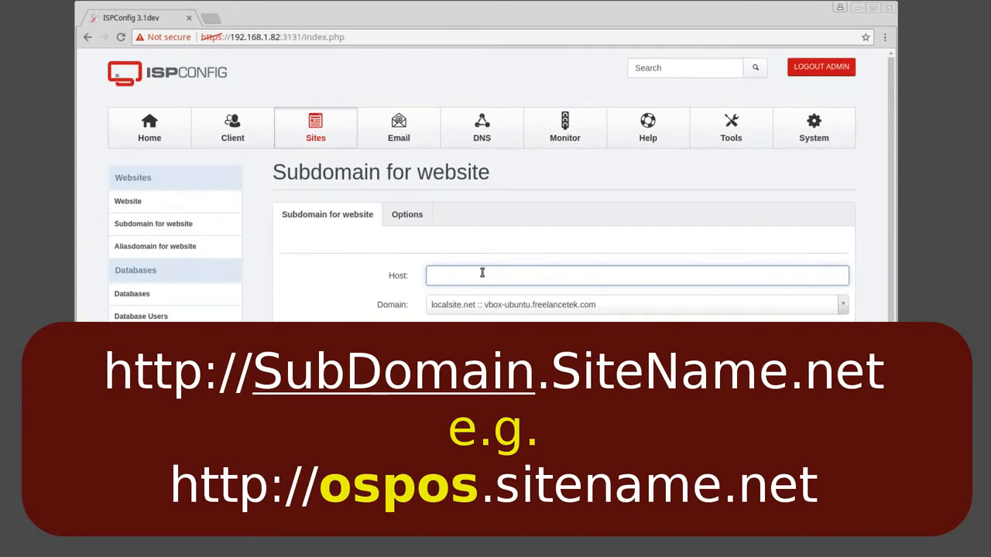
pyautogui.click(482, 275)
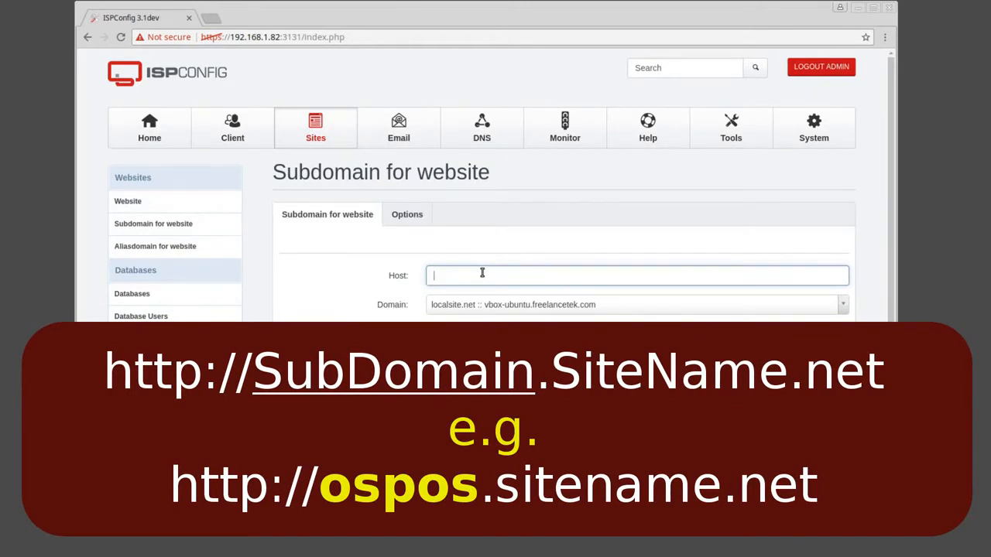
pyautogui.write('ospos')
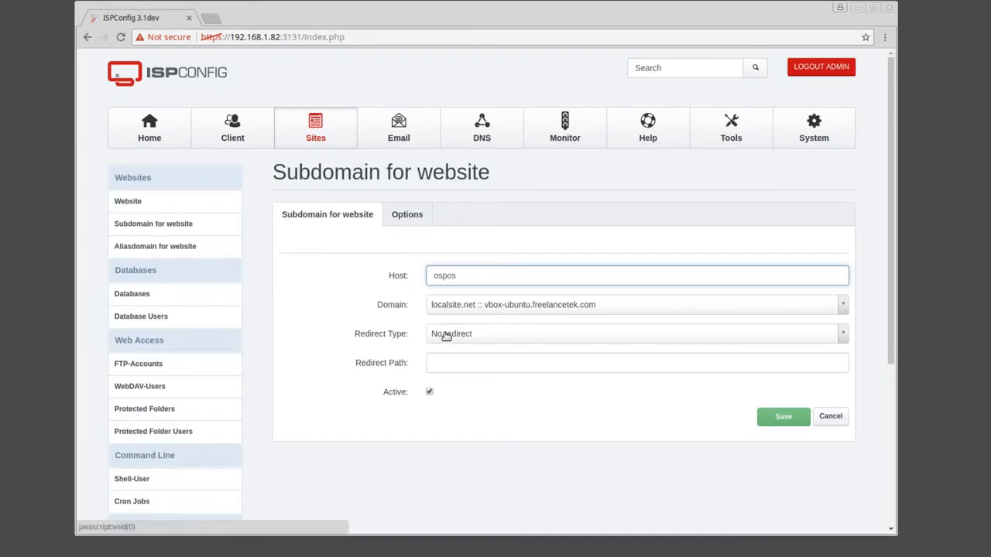
pyautogui.click(635, 334)
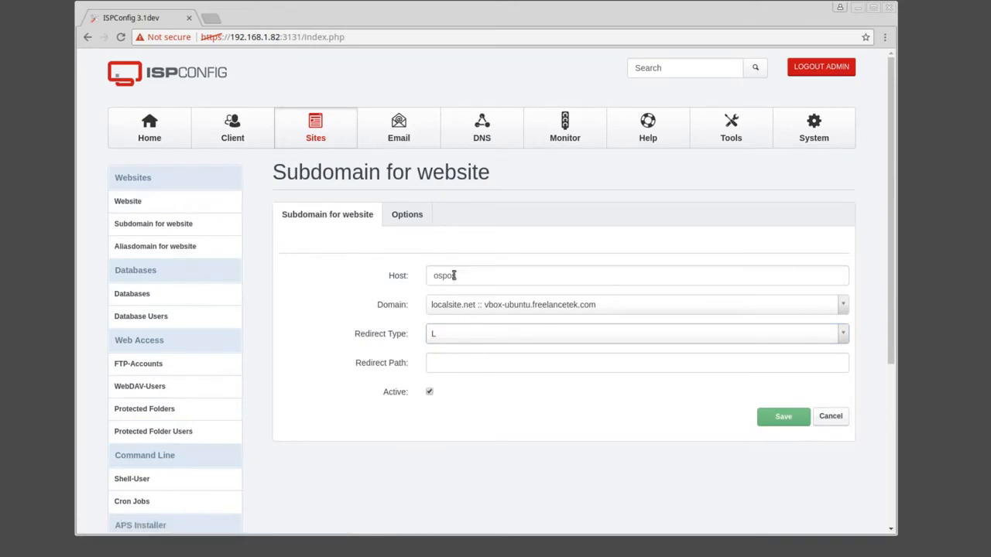
pyautogui.click(636, 363)
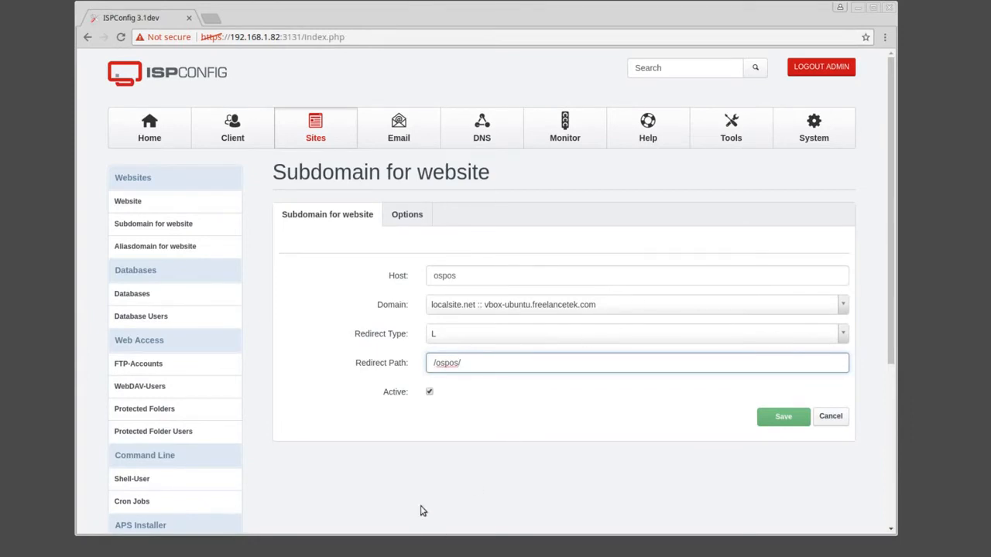
pyautogui.doubleClick(445, 362)
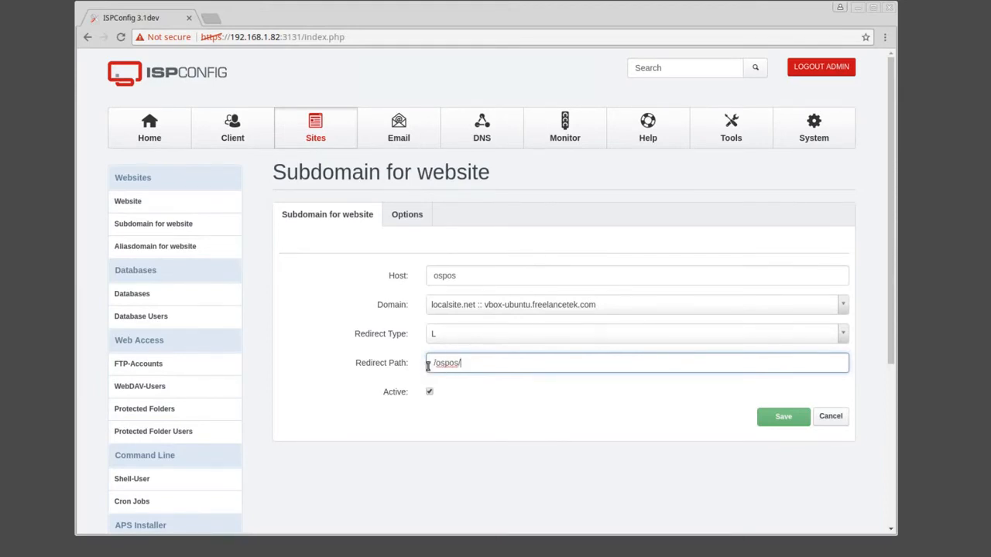
pyautogui.doubleClick(446, 362)
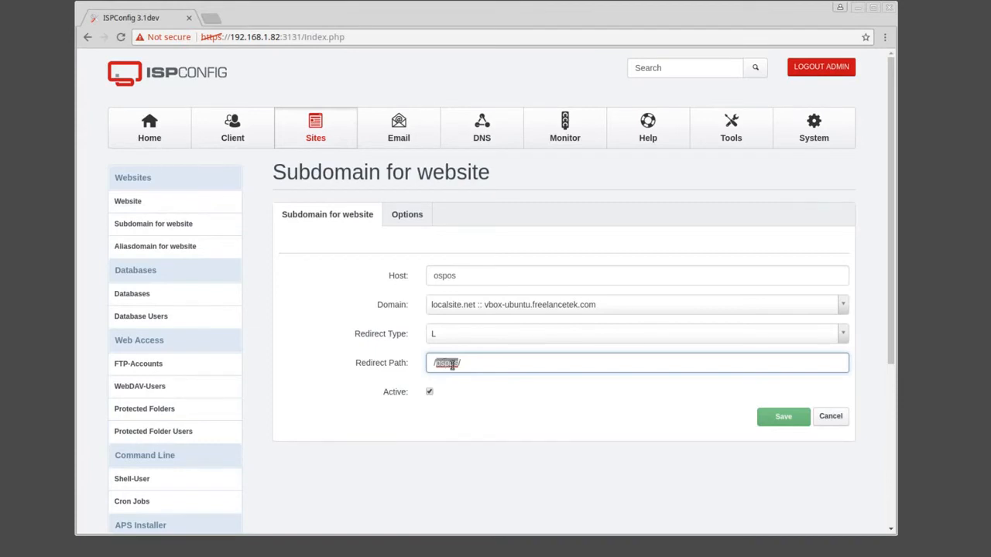
pyautogui.click(782, 416)
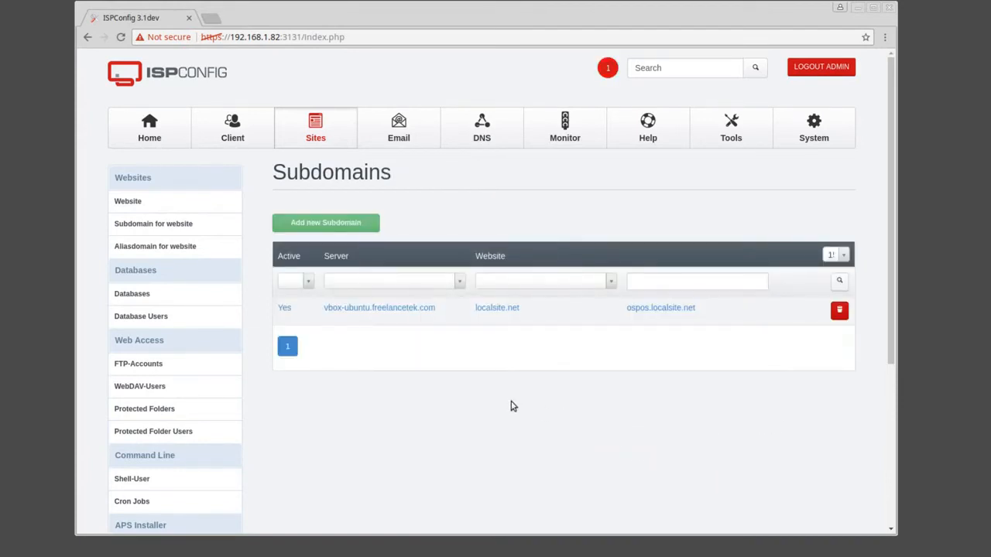
pyautogui.moveTo(648, 318)
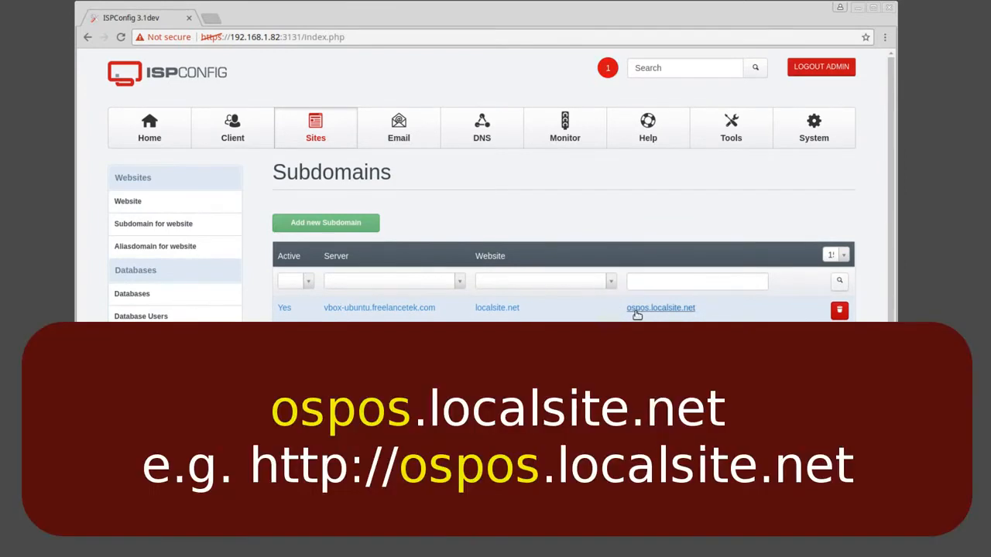
pyautogui.moveTo(667, 317)
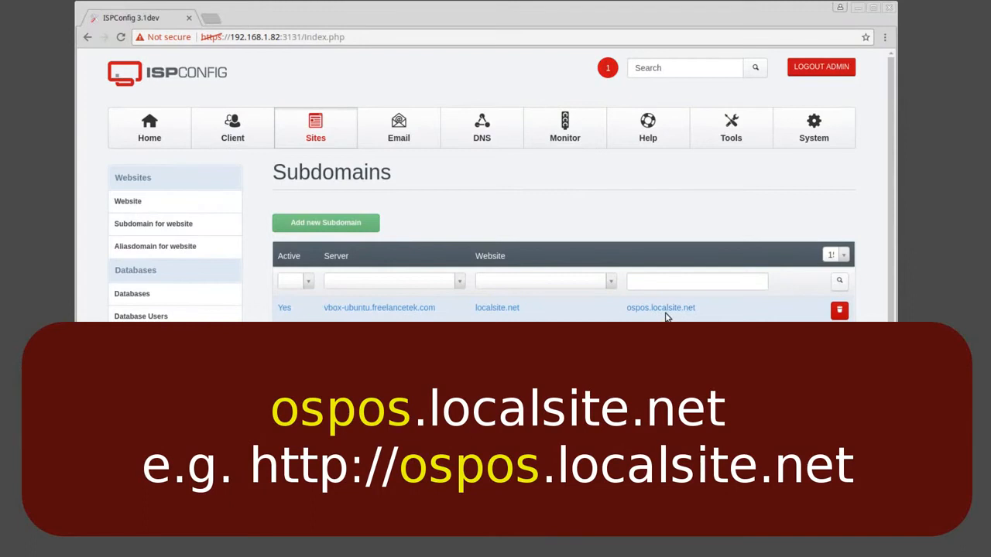
pyautogui.moveTo(699, 318)
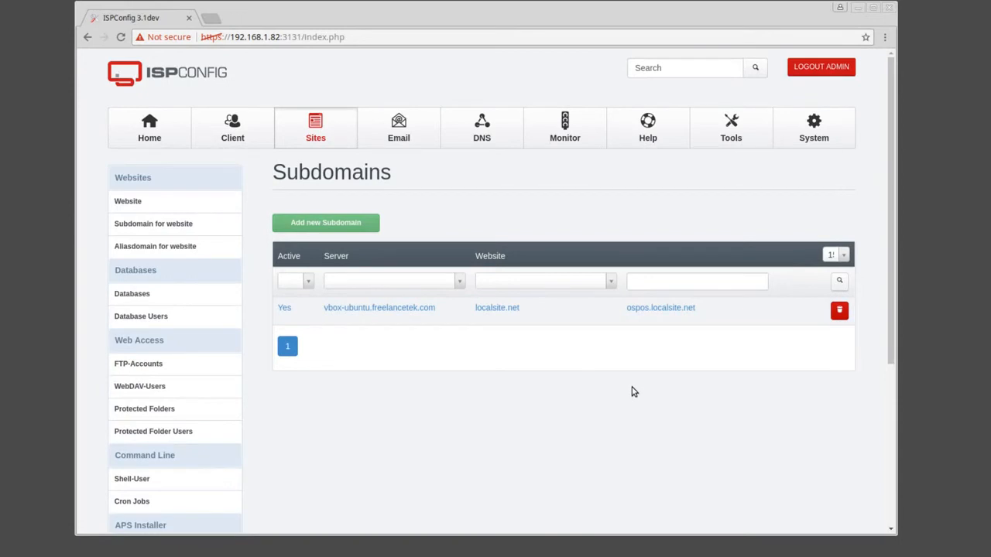
pyautogui.moveTo(630, 390)
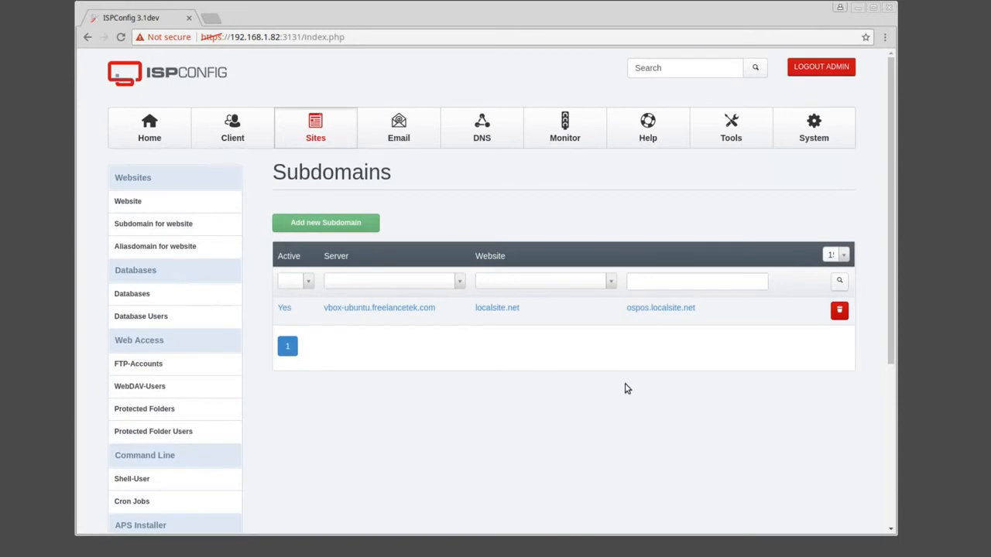
pyautogui.moveTo(395, 203)
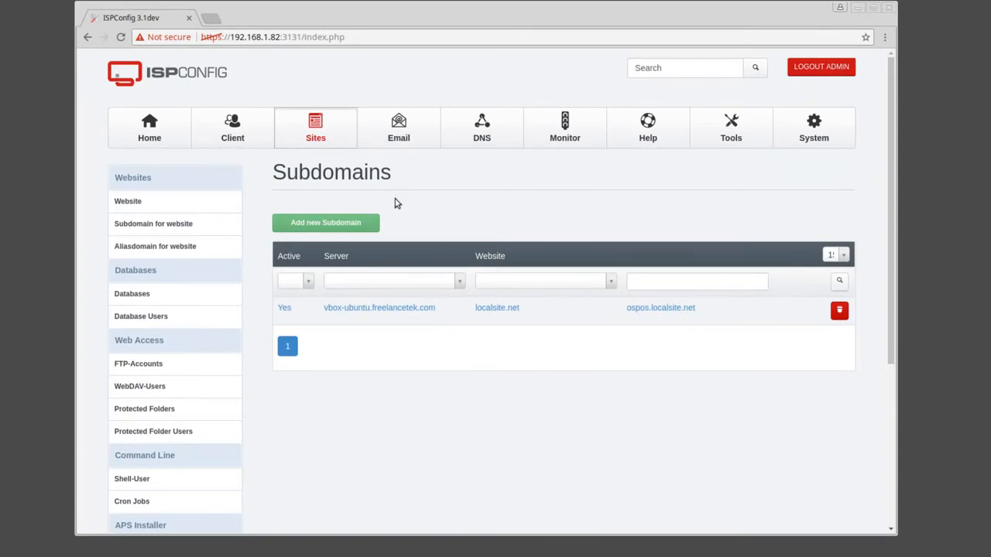
pyautogui.moveTo(657, 19)
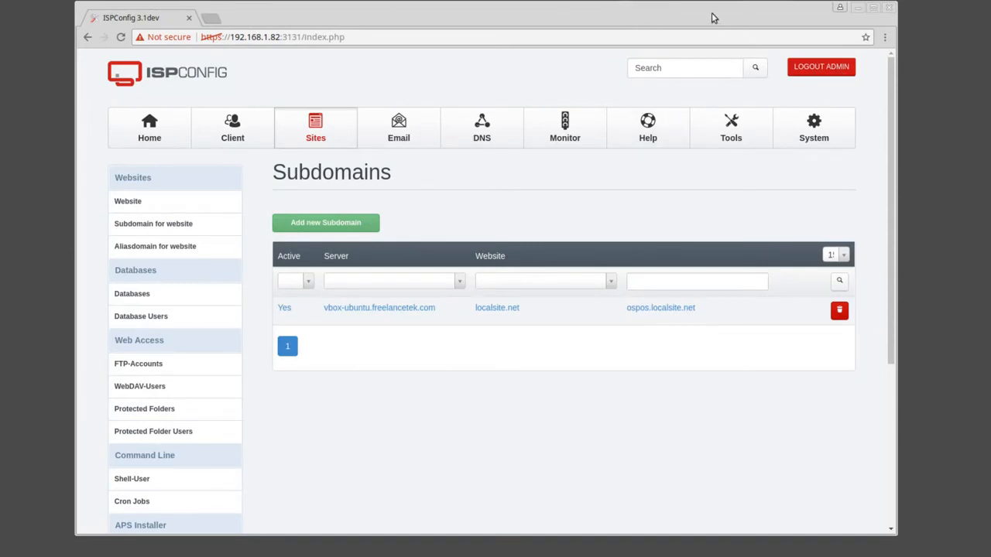
pyautogui.moveTo(445, 60)
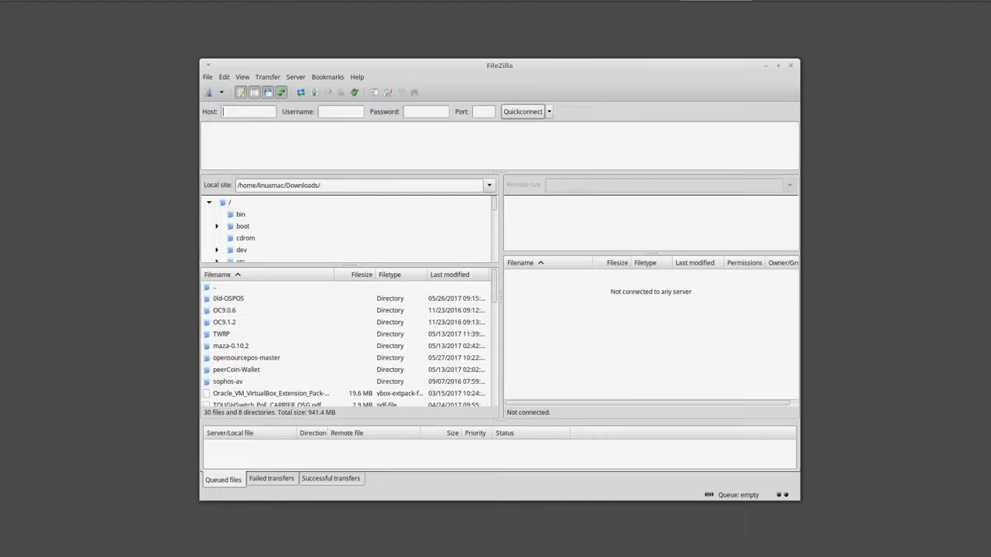
pyautogui.moveTo(209, 92)
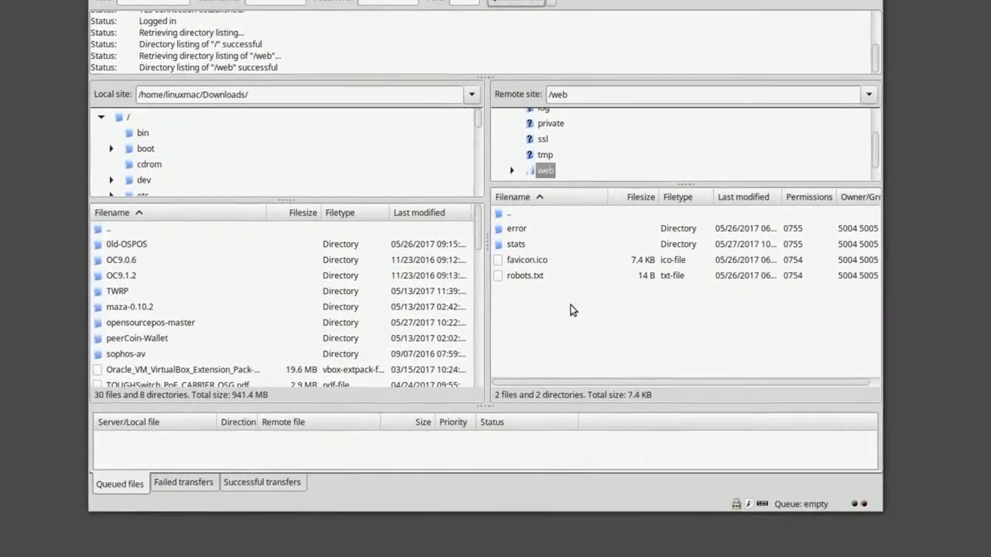
pyautogui.moveTo(525, 317)
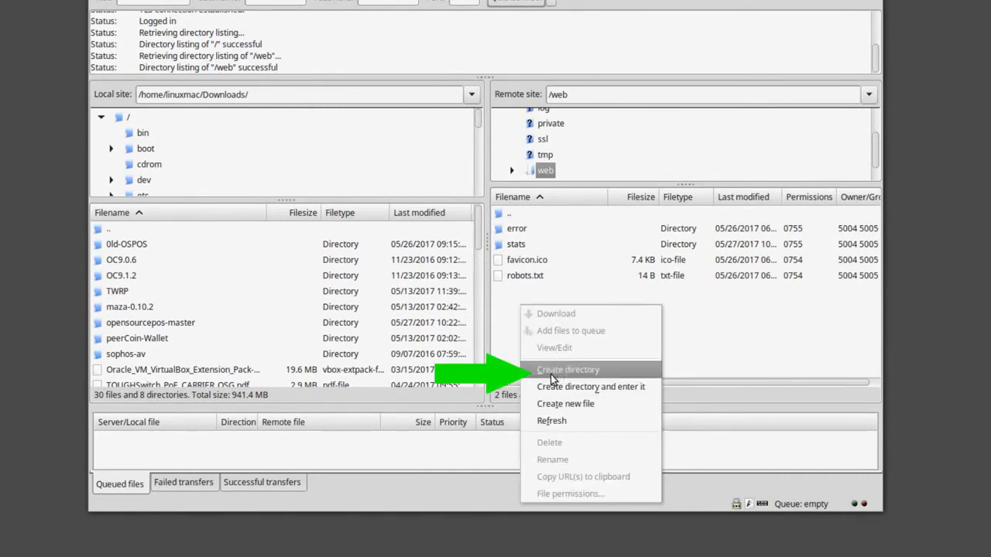
# - Choose Create directory from the remote /web folder's context menu
pyautogui.click(567, 369)
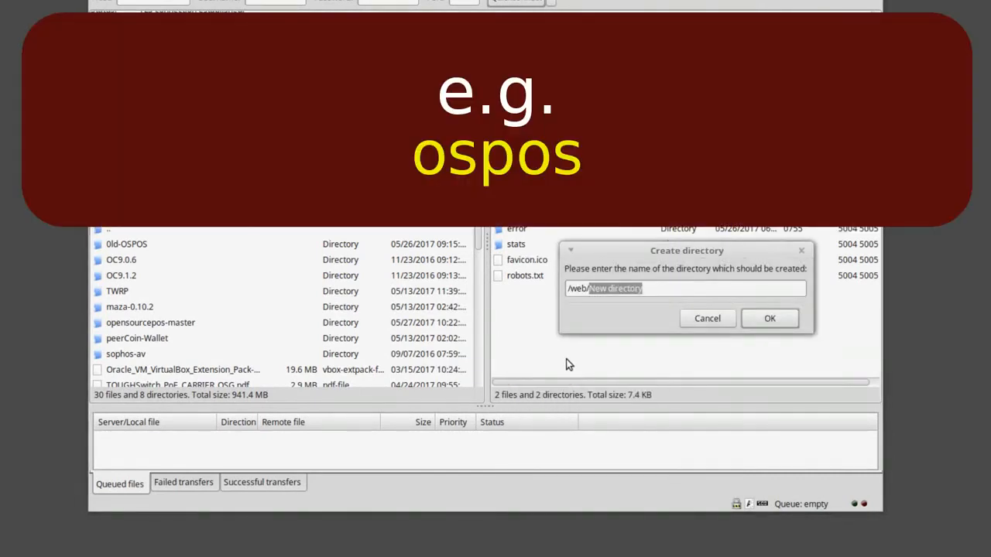
# - Name the new remote directory 'ospos' and confirm its creation
pyautogui.write('ospos')
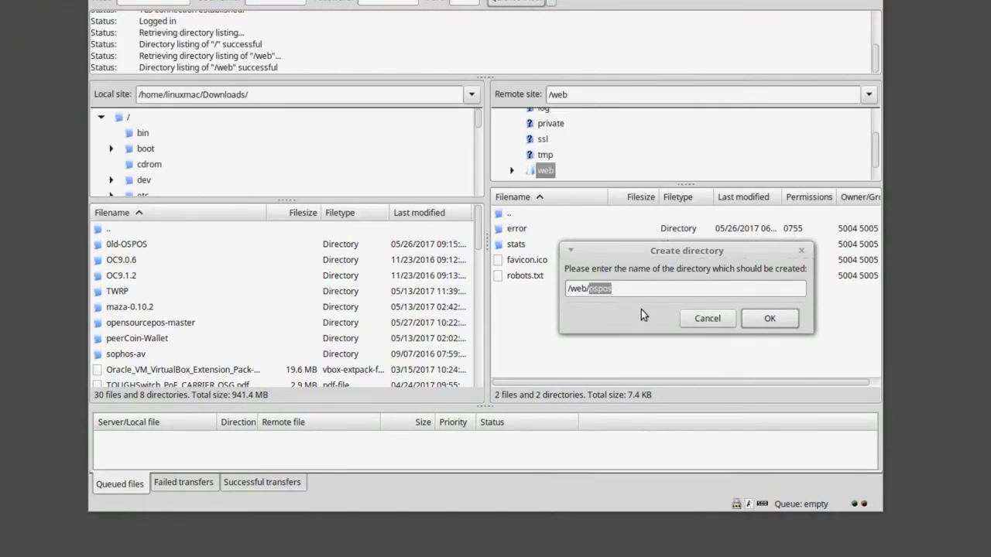
pyautogui.moveTo(769, 318)
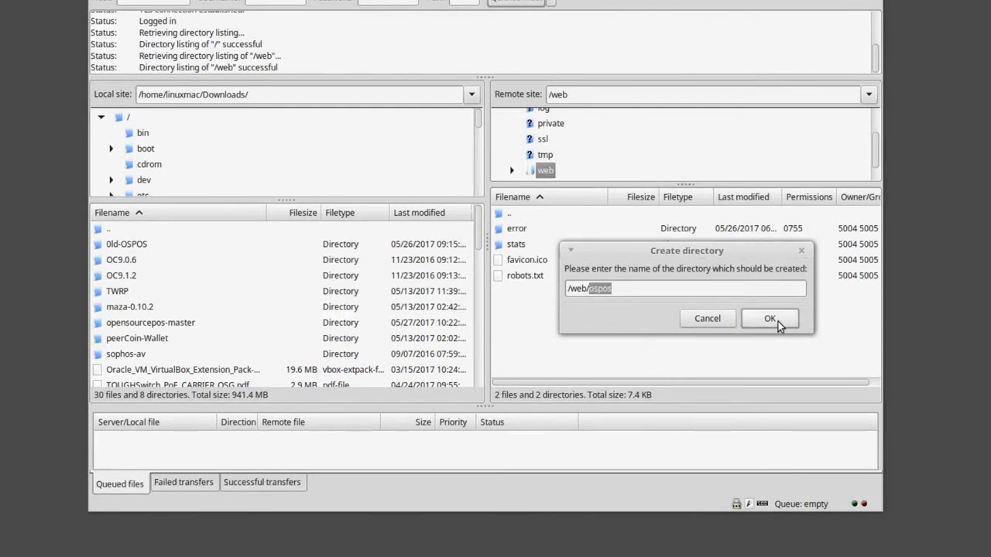
pyautogui.click(770, 319)
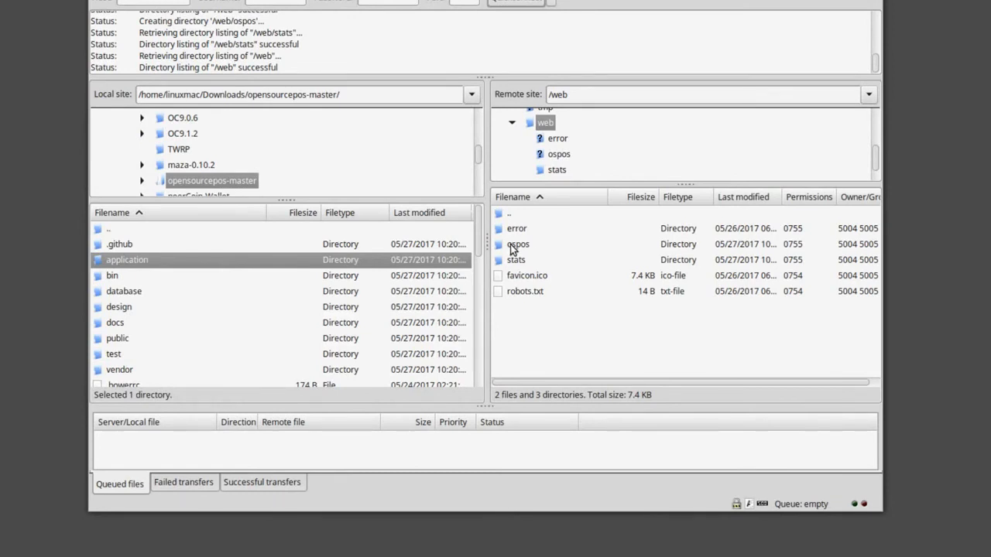
# - Upload opensourcepos-master's files into remote /web/ospos, overwriting the existing file
pyautogui.doubleClick(517, 244)
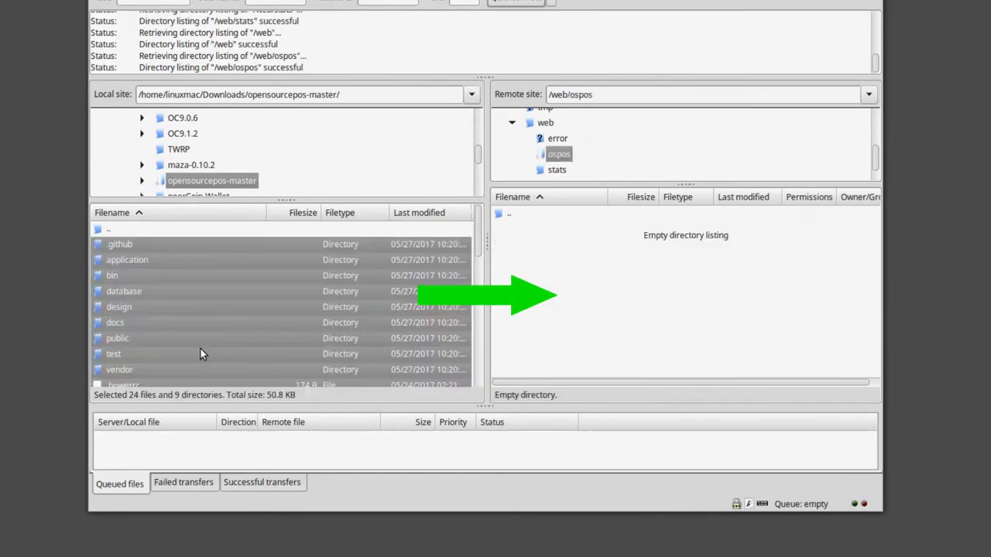
pyautogui.moveTo(150, 294)
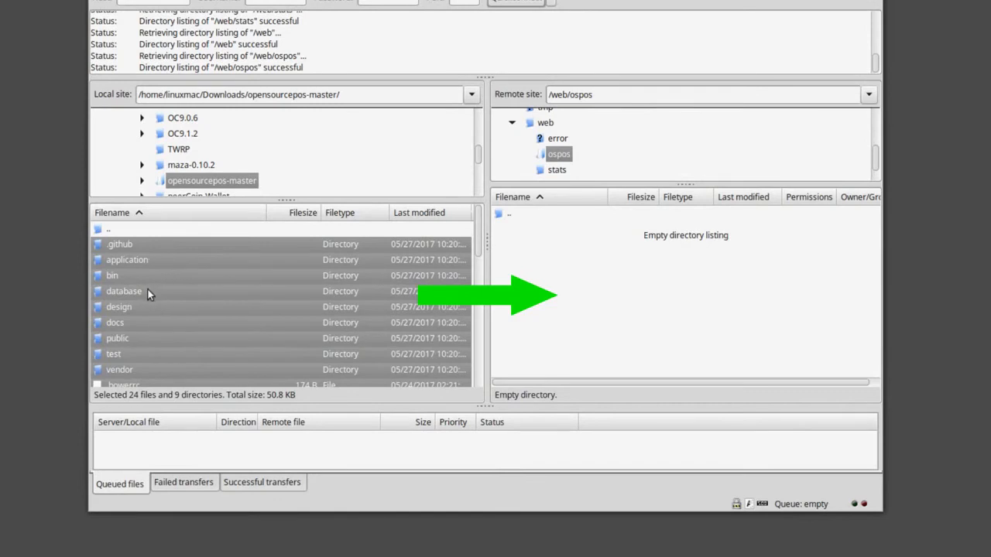
pyautogui.moveTo(157, 300)
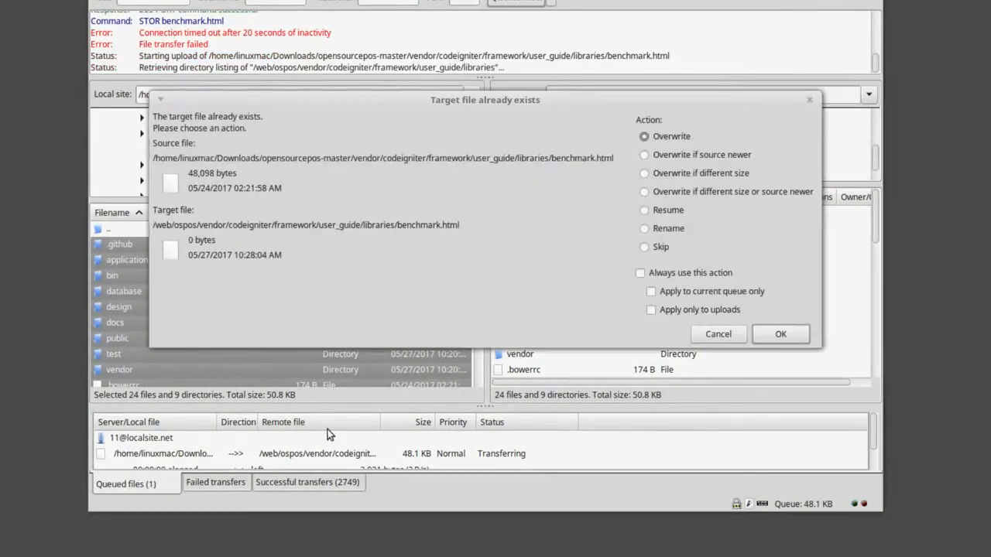
pyautogui.click(779, 334)
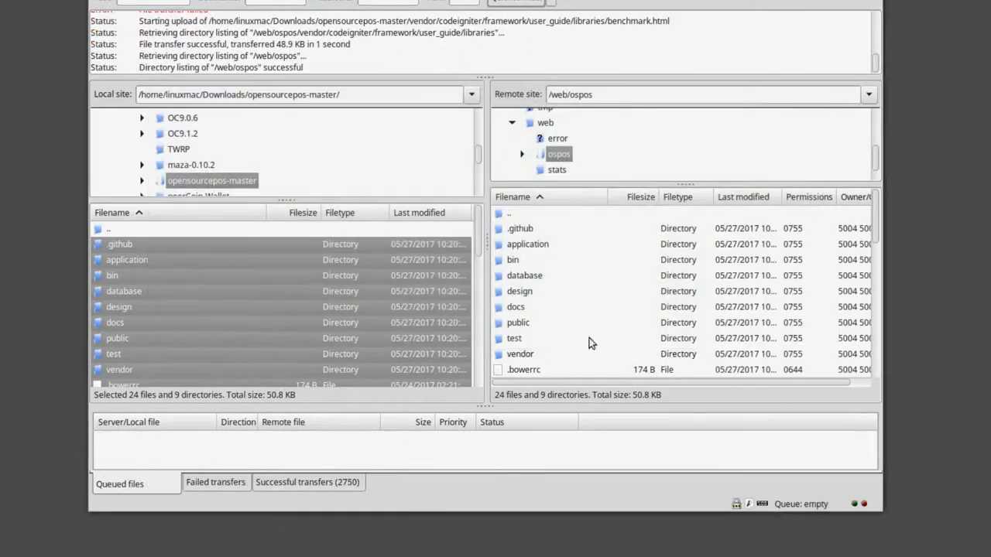
pyautogui.moveTo(402, 449)
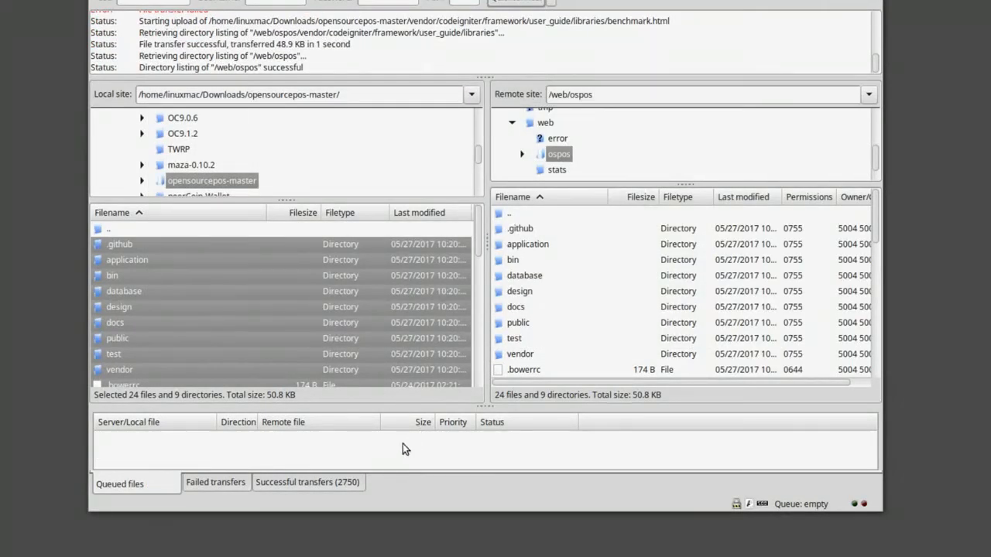
pyautogui.moveTo(464, 367)
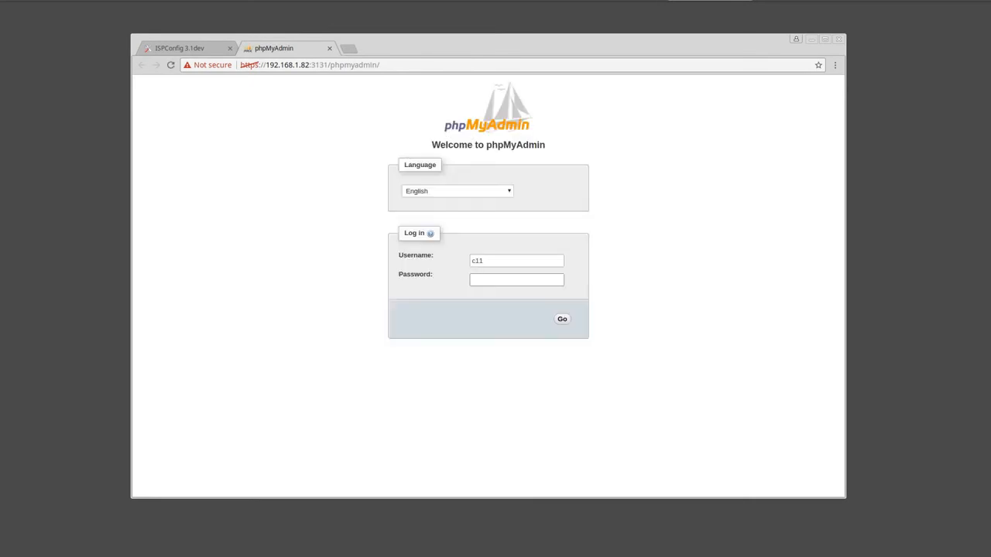
# - Log in to phpMyAdmin, select c1osposdb and go to its Import page
pyautogui.click(516, 280)
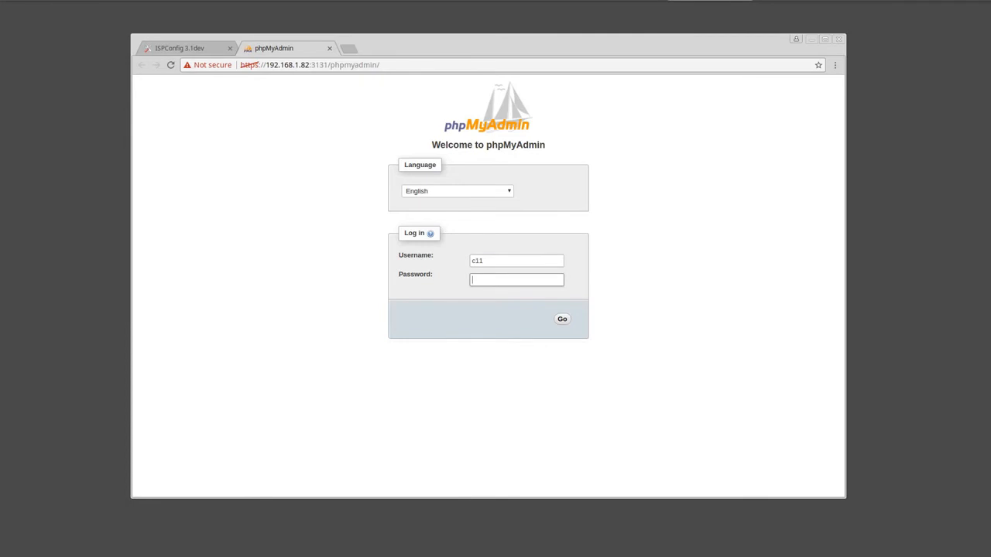
pyautogui.click(561, 318)
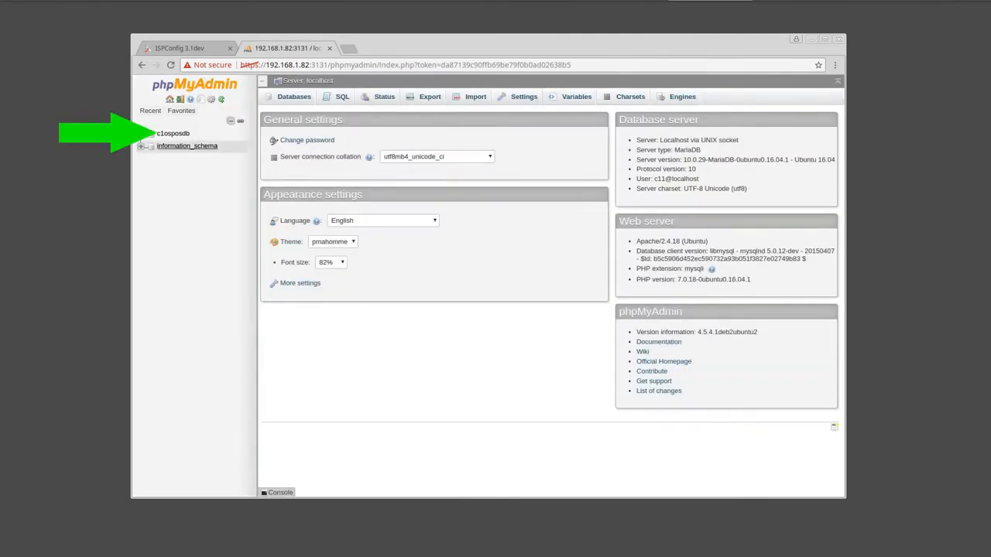
pyautogui.click(174, 133)
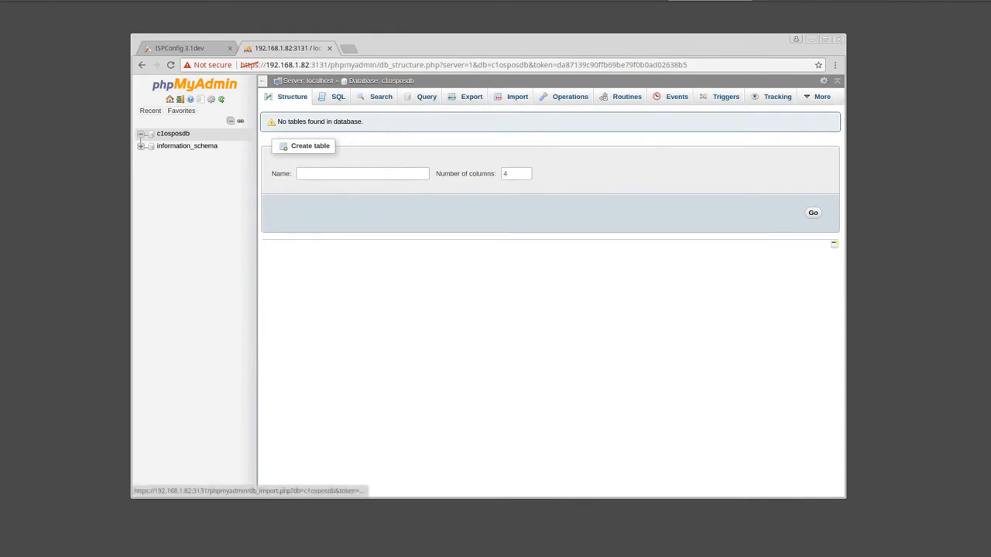
pyautogui.click(517, 96)
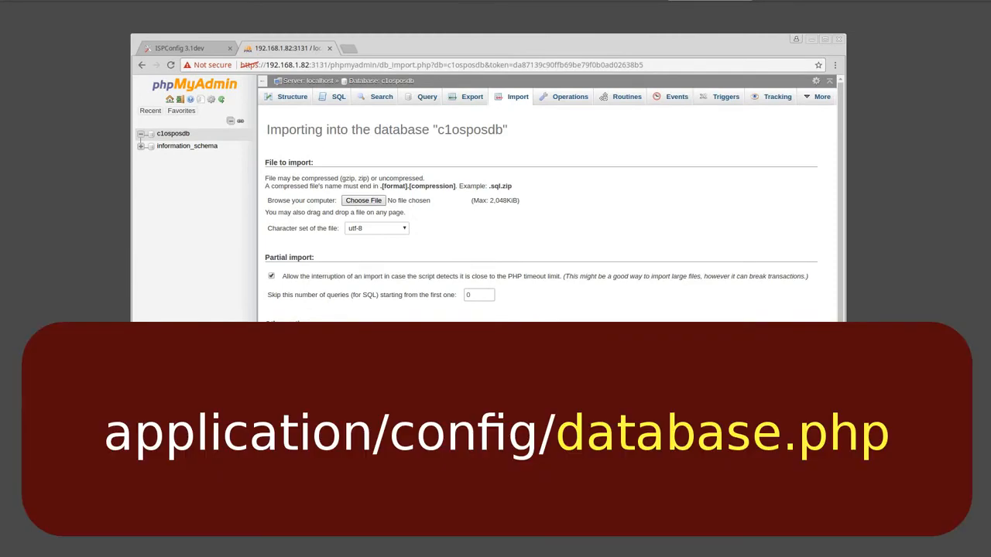
# - Pick Downloads/opensourcepos-master/database/database.sql as the import file
pyautogui.click(362, 200)
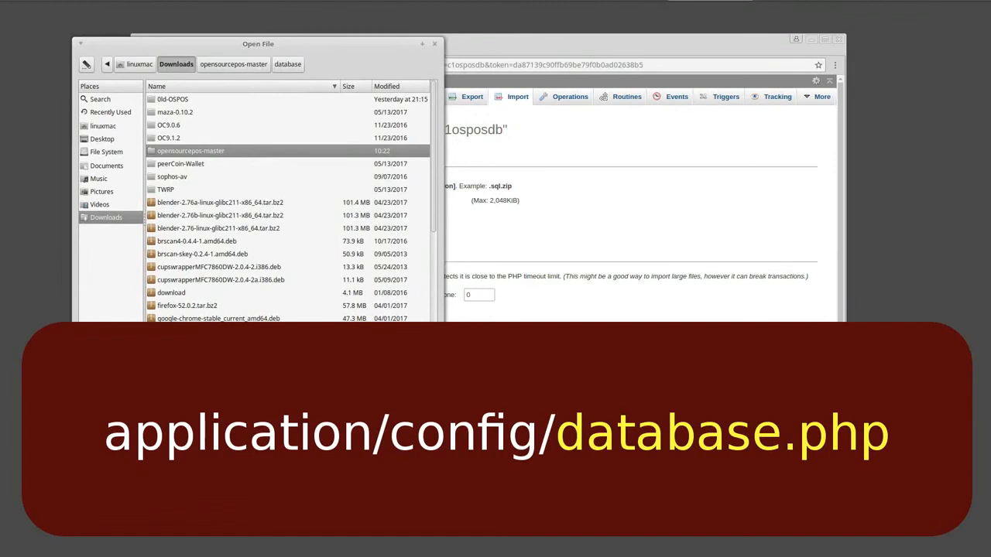
pyautogui.doubleClick(191, 150)
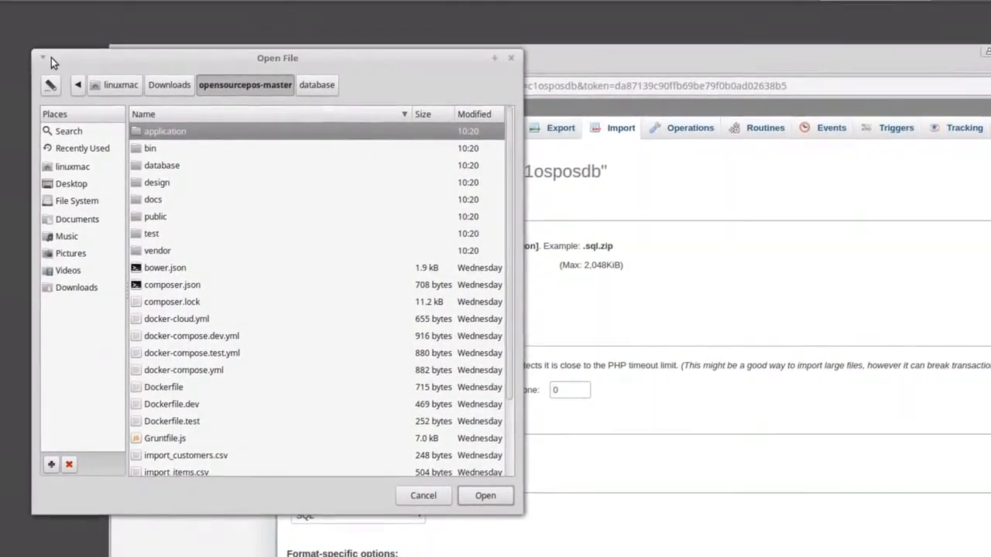
pyautogui.click(120, 84)
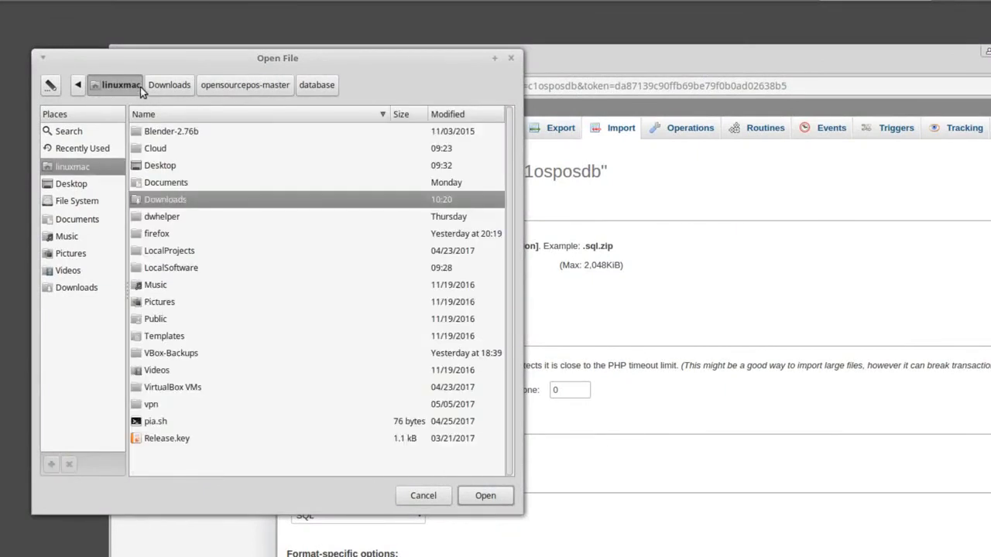
pyautogui.click(168, 85)
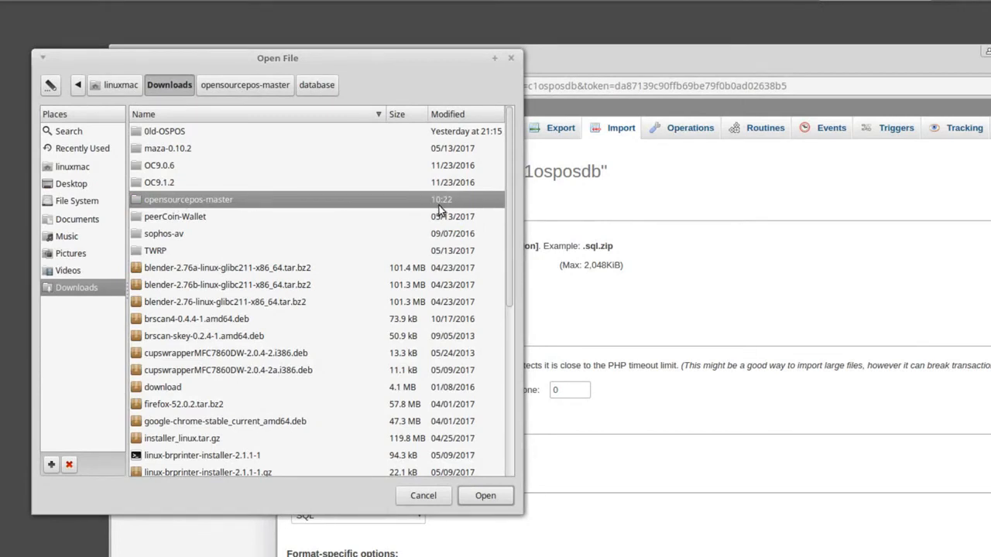
pyautogui.doubleClick(188, 199)
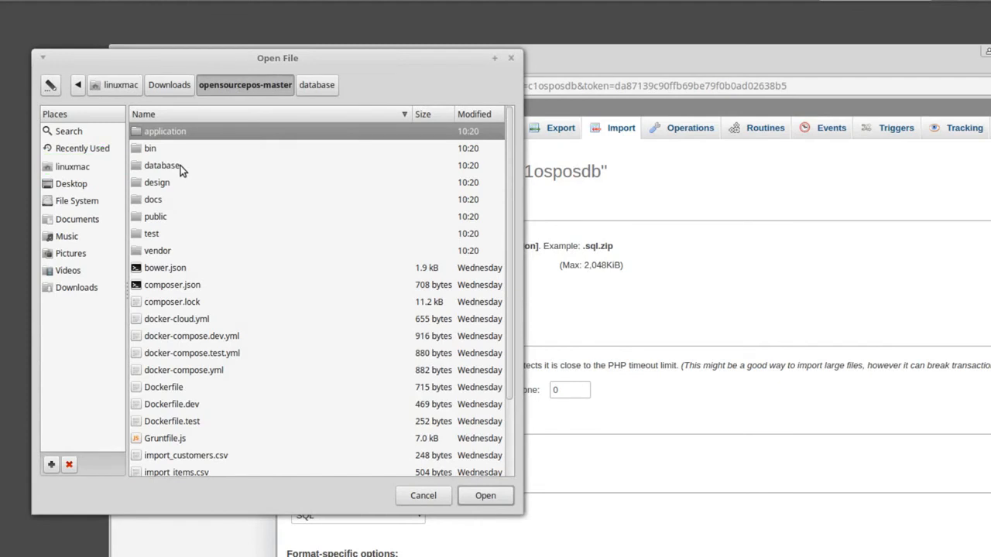
pyautogui.doubleClick(162, 165)
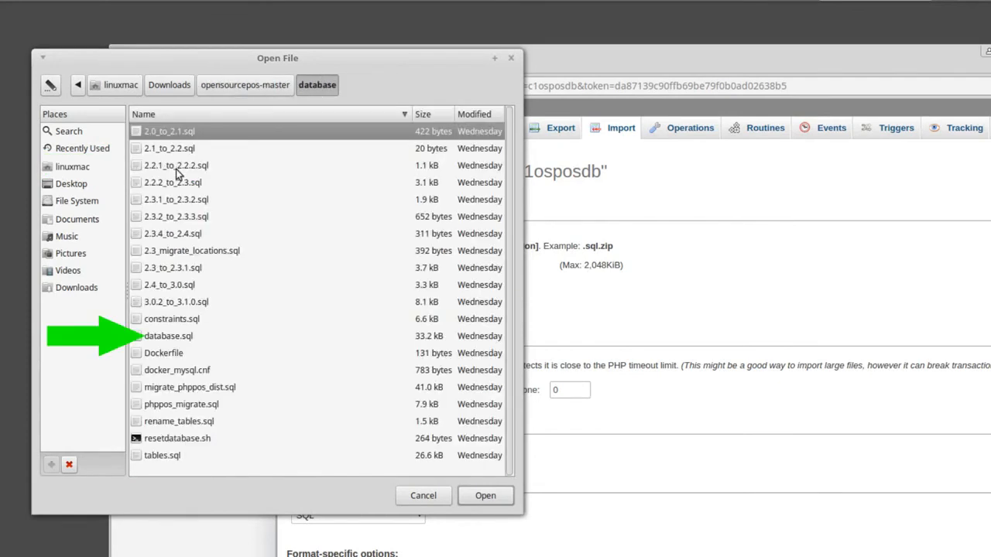
pyautogui.click(168, 335)
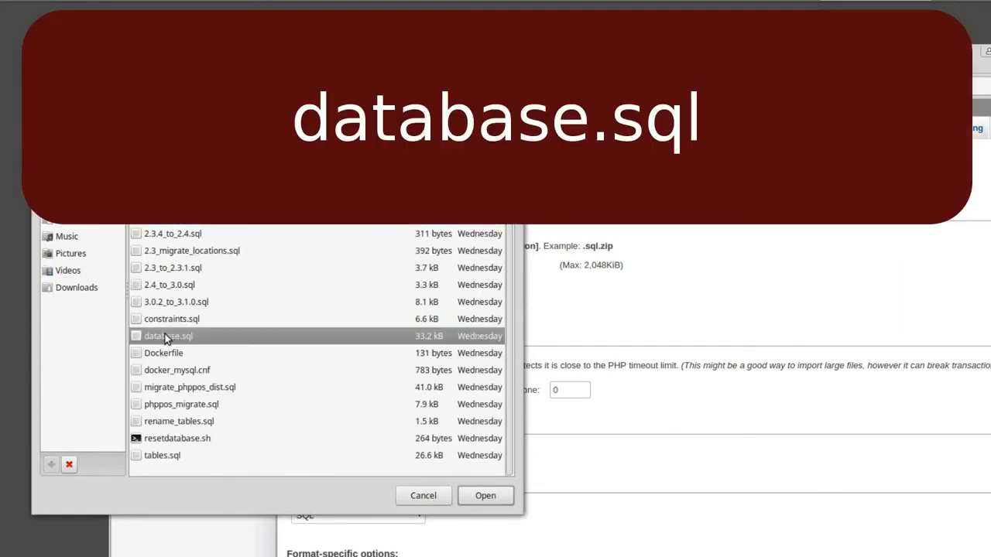
pyautogui.moveTo(184, 357)
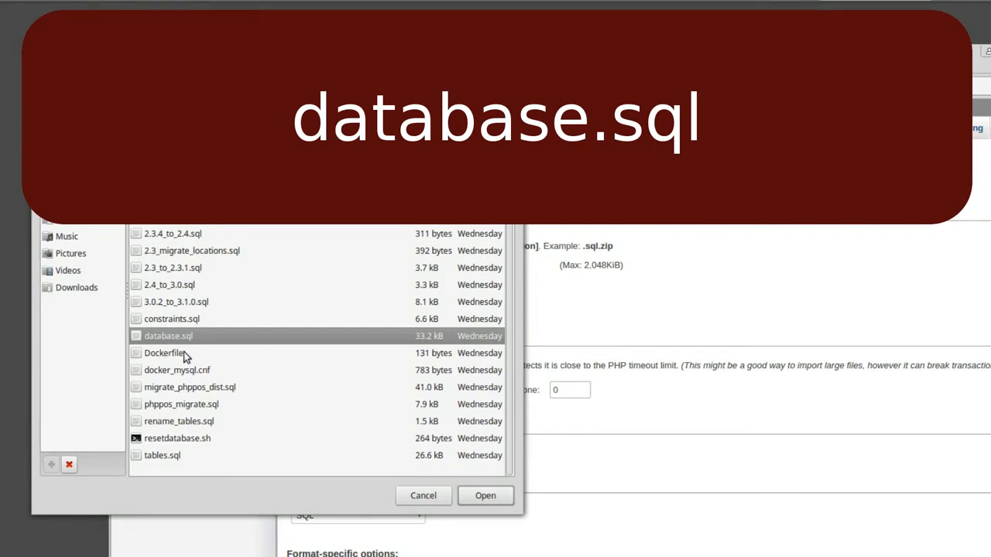
pyautogui.click(485, 495)
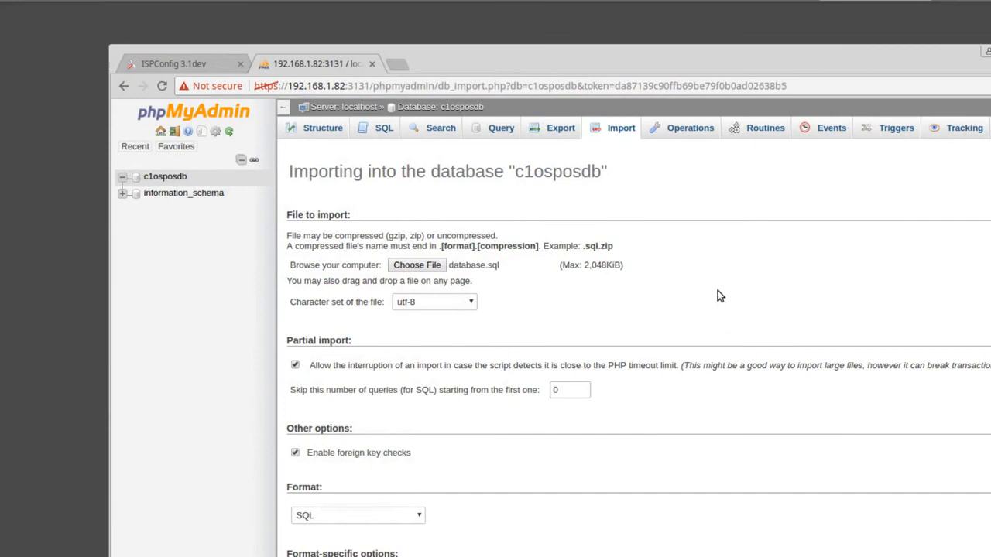
# - Run the database.sql import into c1osposdb to create the ospos tables
pyautogui.scroll(-3)
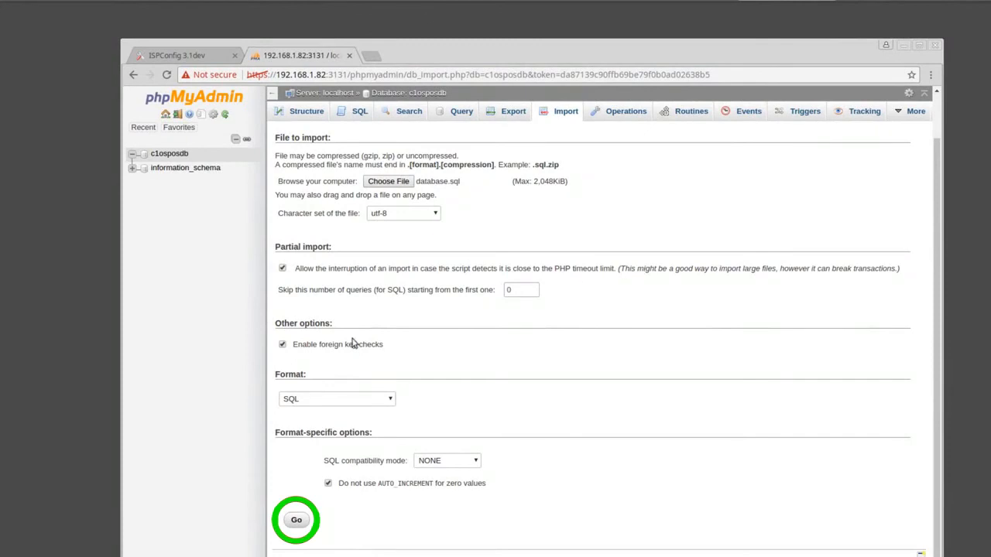
pyautogui.click(295, 519)
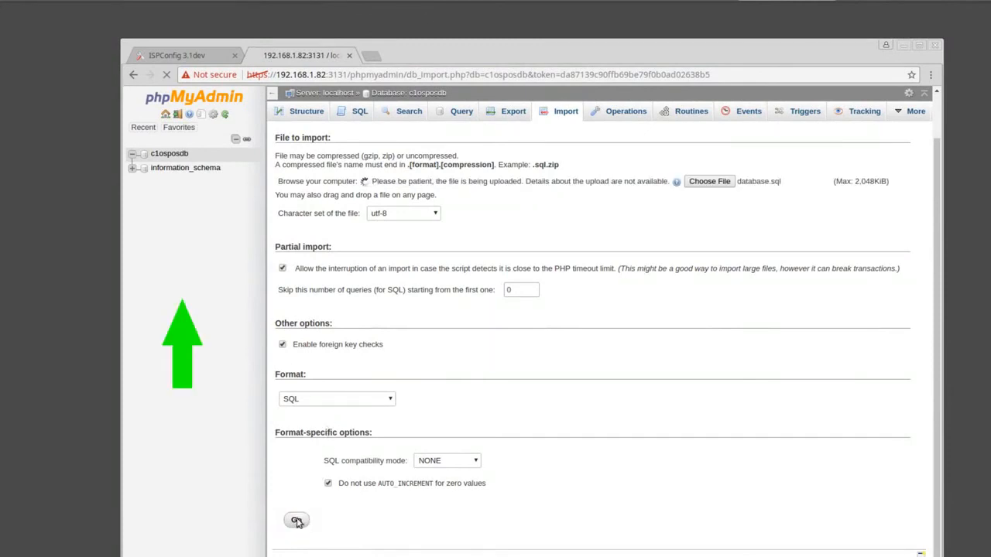
pyautogui.click(296, 520)
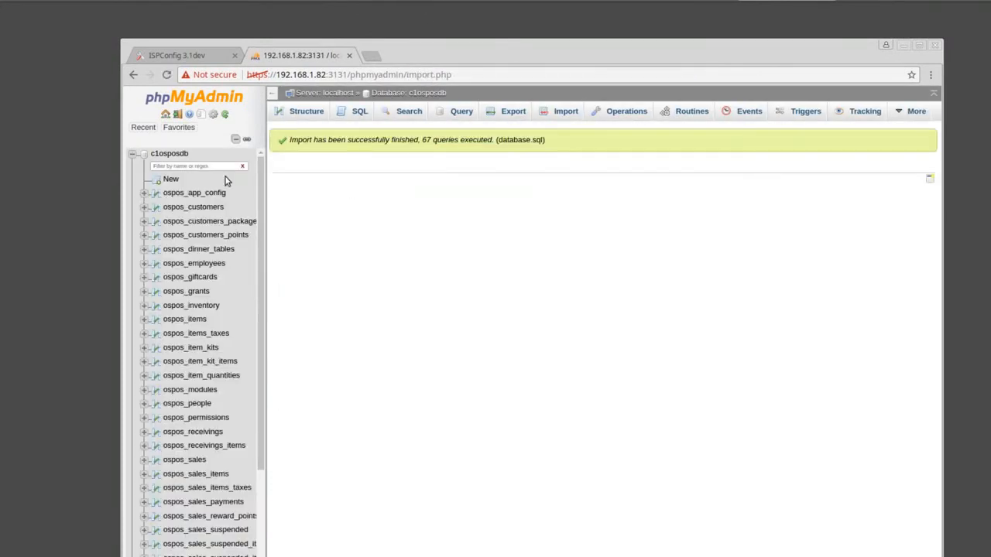
pyautogui.moveTo(293, 219)
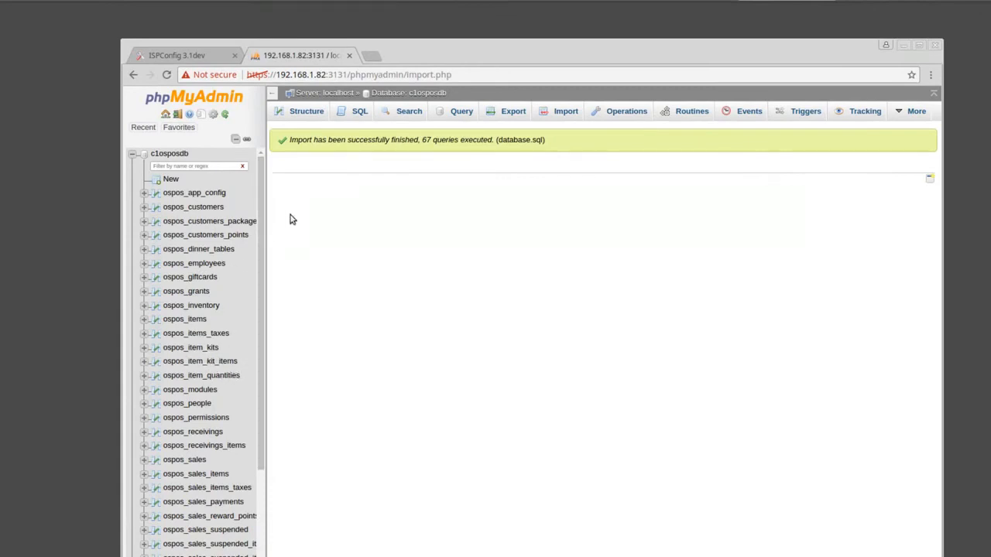
pyautogui.moveTo(300, 215)
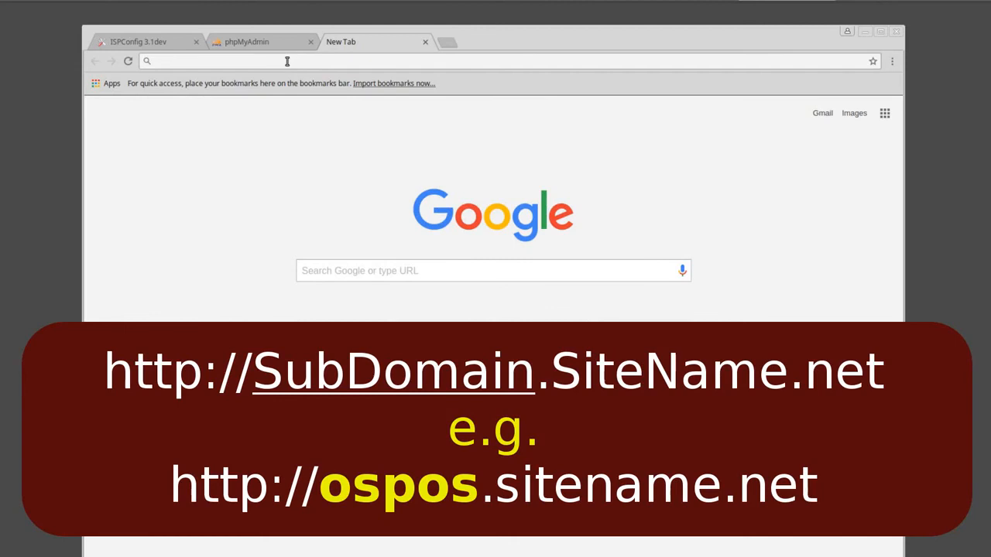
# - Go to ospos.localsite.net and sign in to OSPOS as admin
pyautogui.write('ospos.localsite.net')
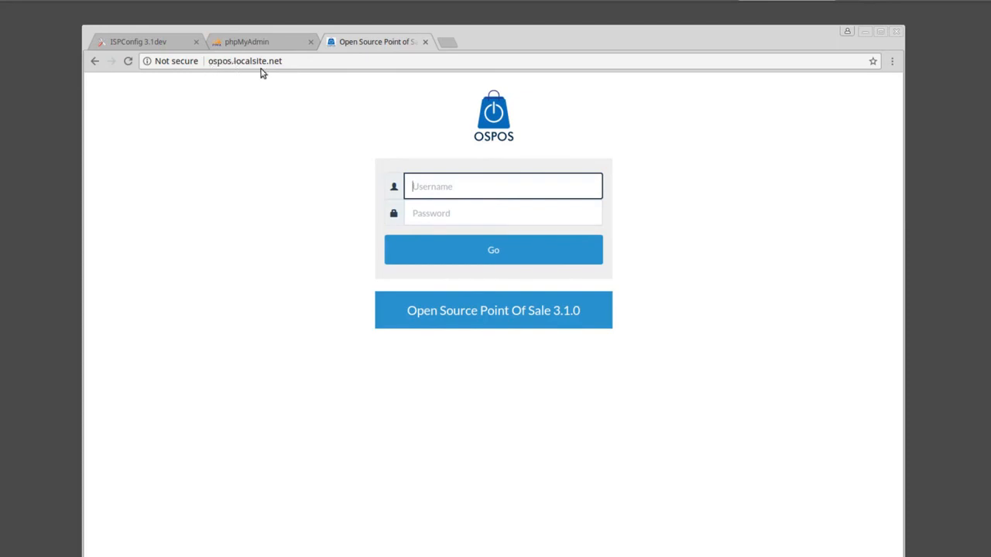
pyautogui.write('admin')
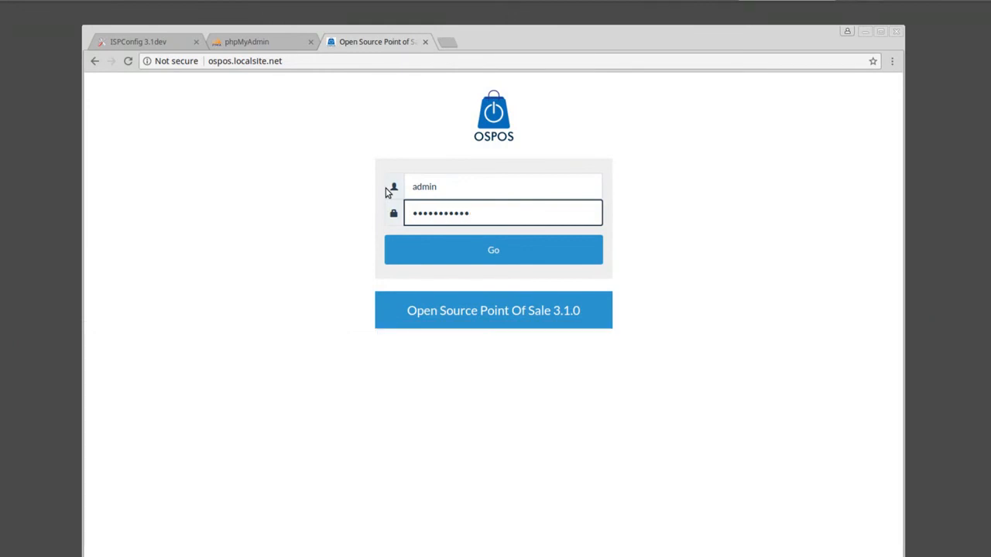
pyautogui.click(493, 249)
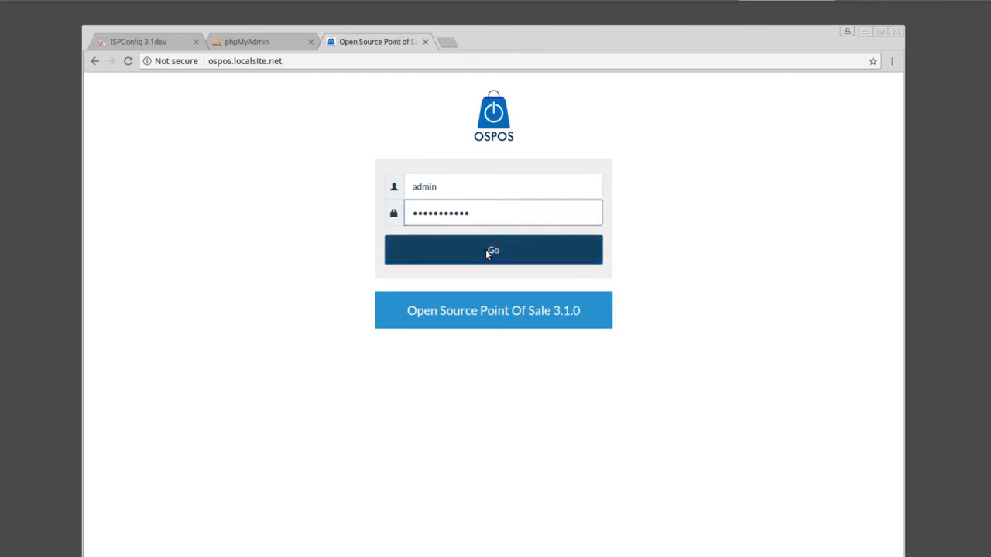
pyautogui.click(493, 249)
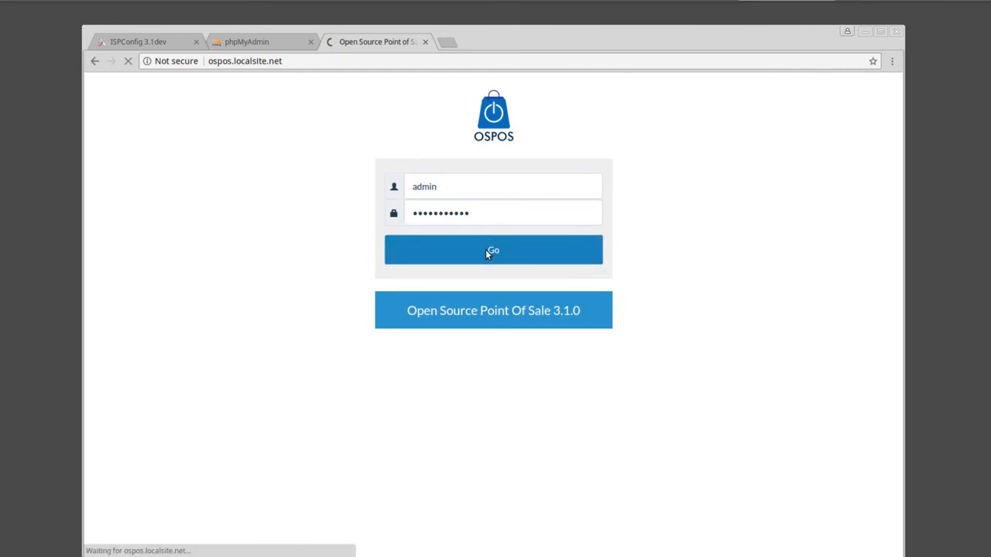
pyautogui.click(493, 249)
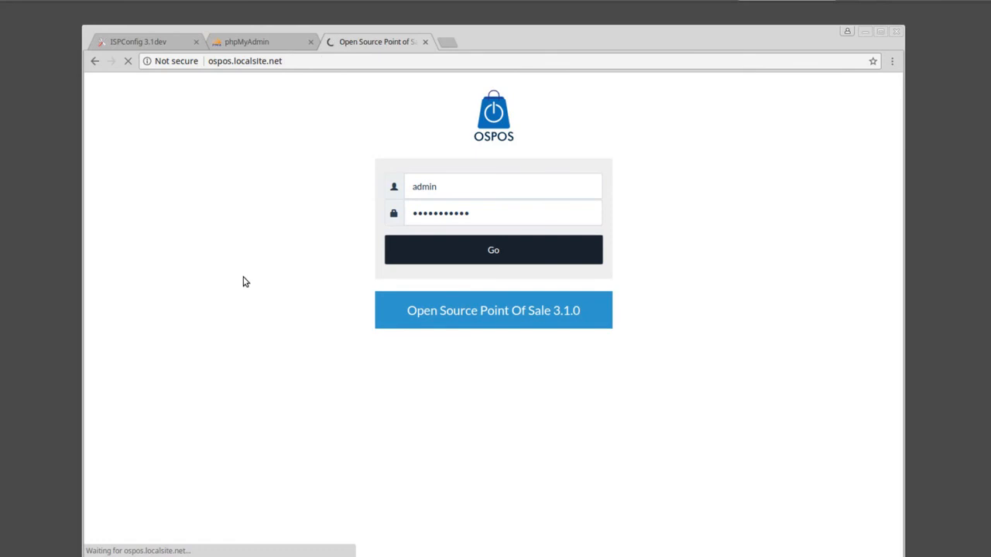
pyautogui.click(493, 249)
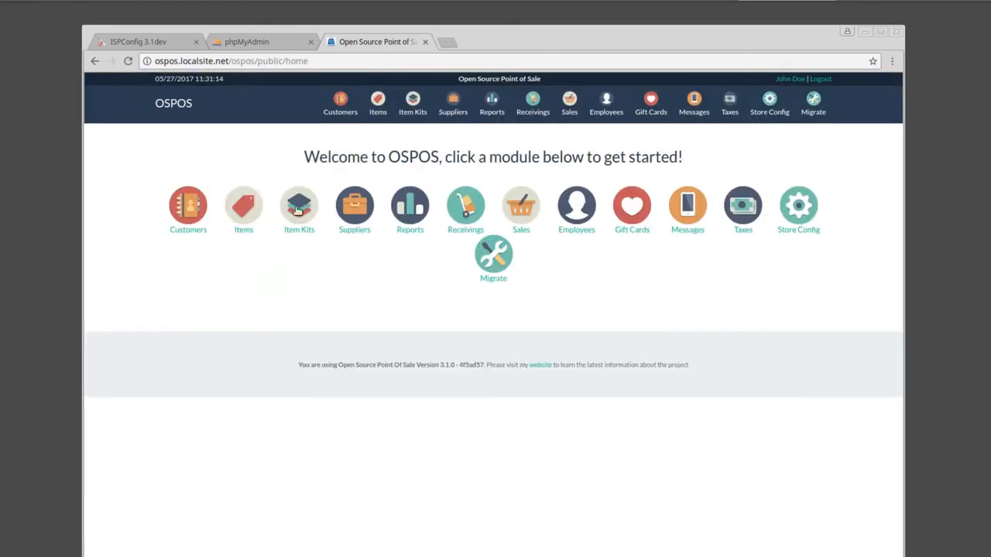
pyautogui.moveTo(493, 186)
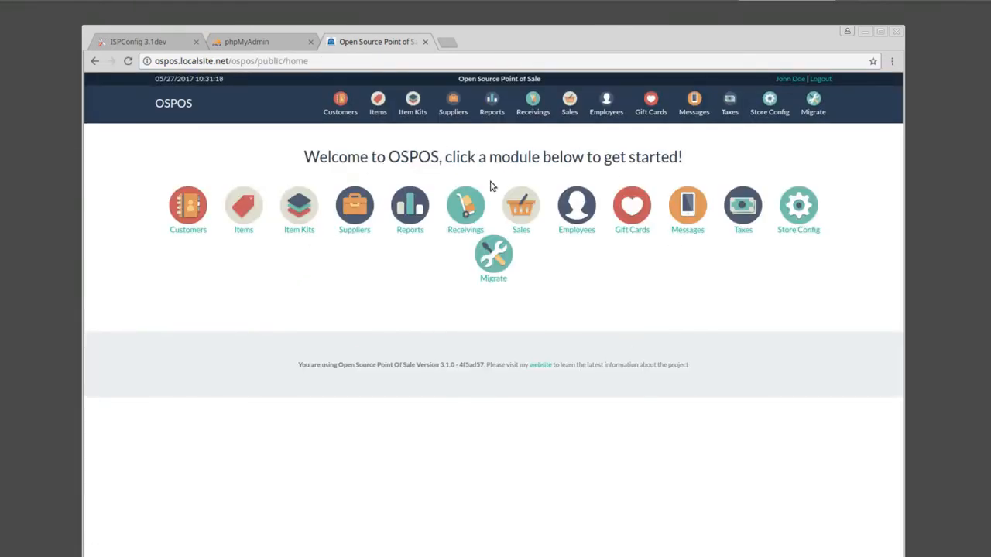